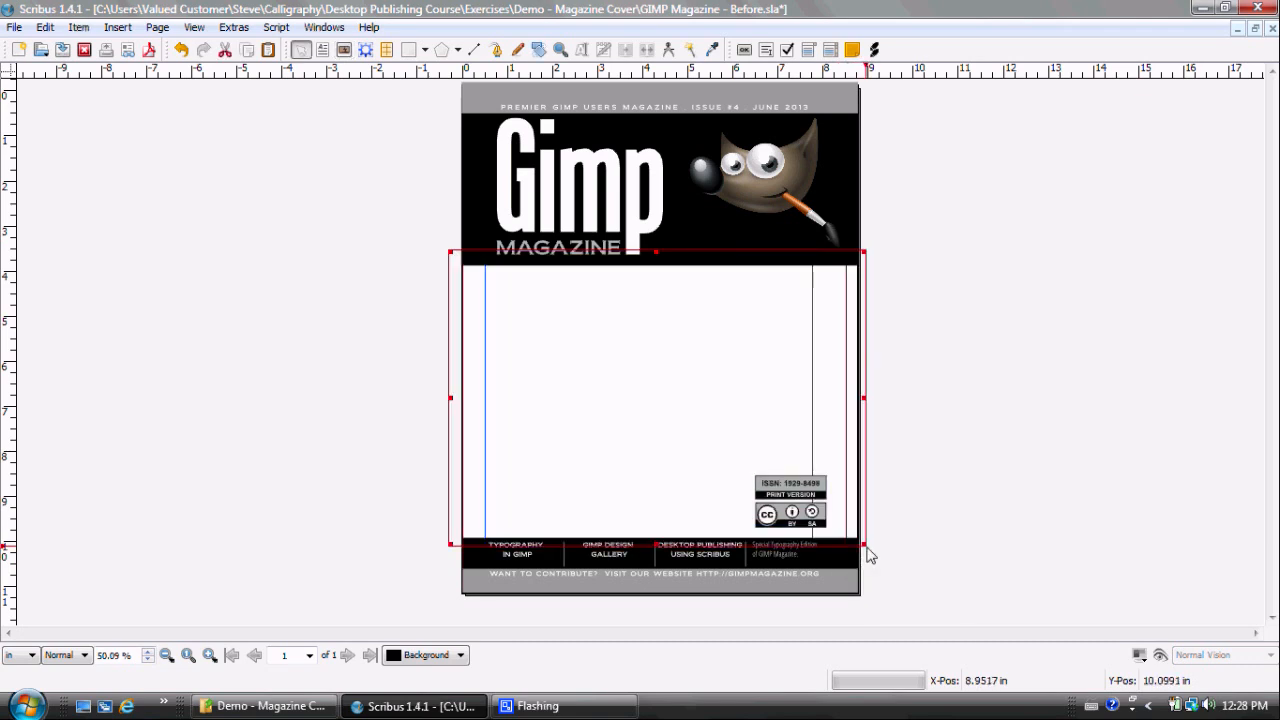
Fit the cover's lower image frame to the calligraphy artwork's size.
click(264, 706)
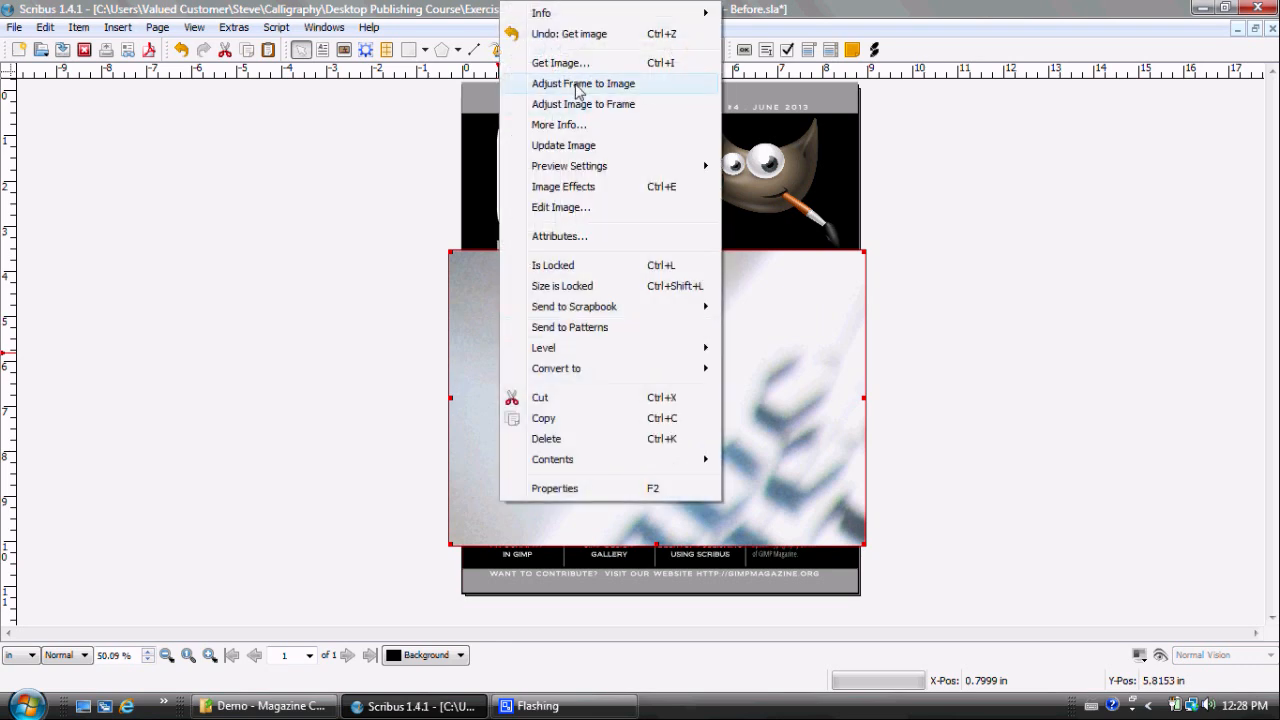
click(584, 84)
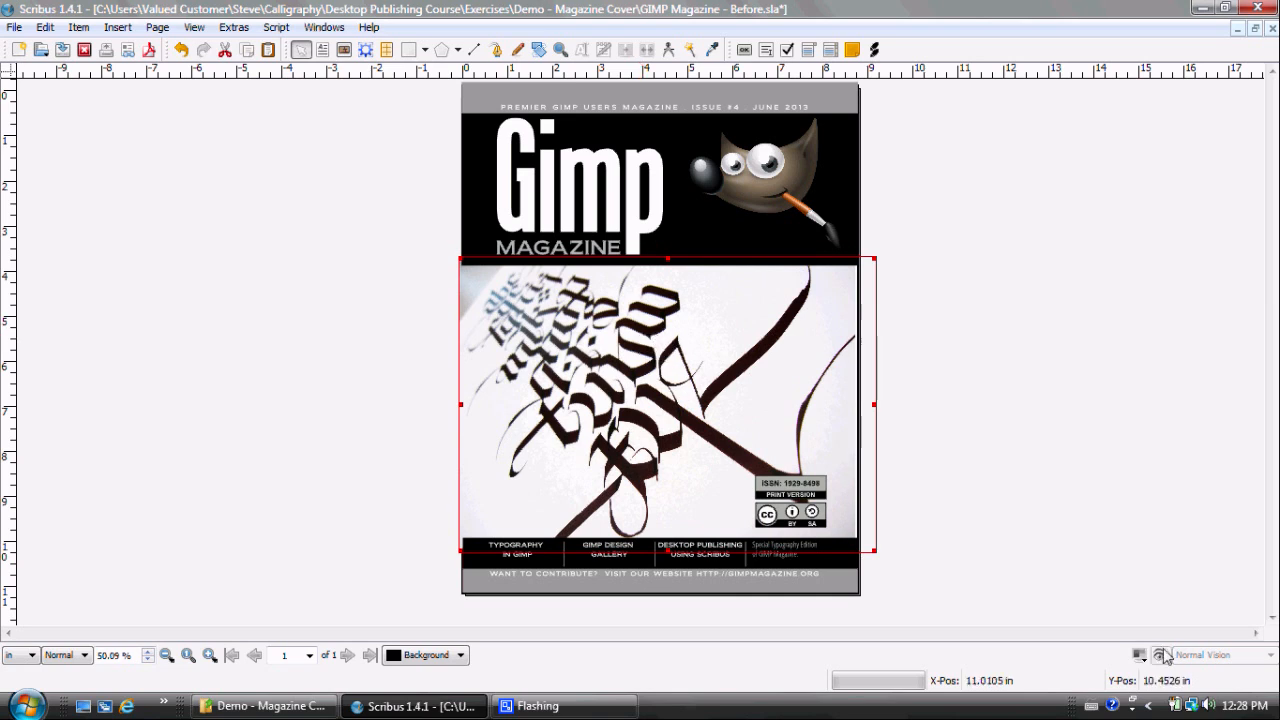
mouse_move(988, 212)
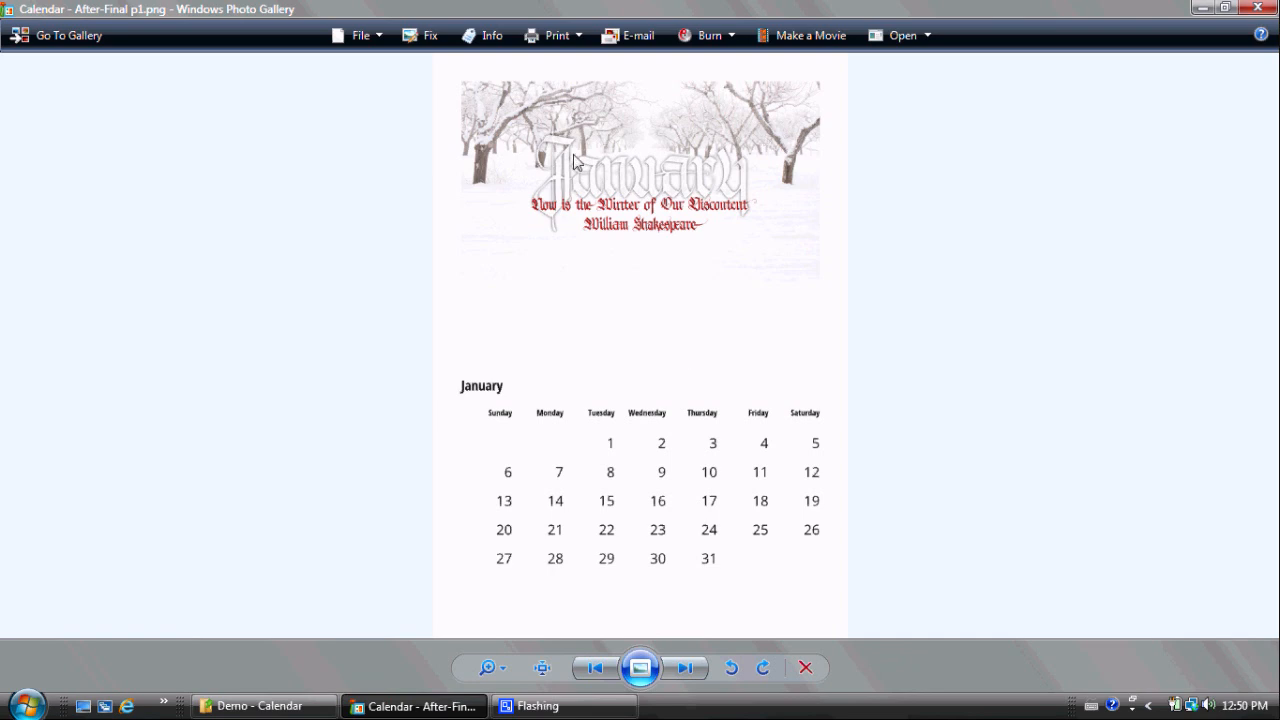
mouse_move(516, 416)
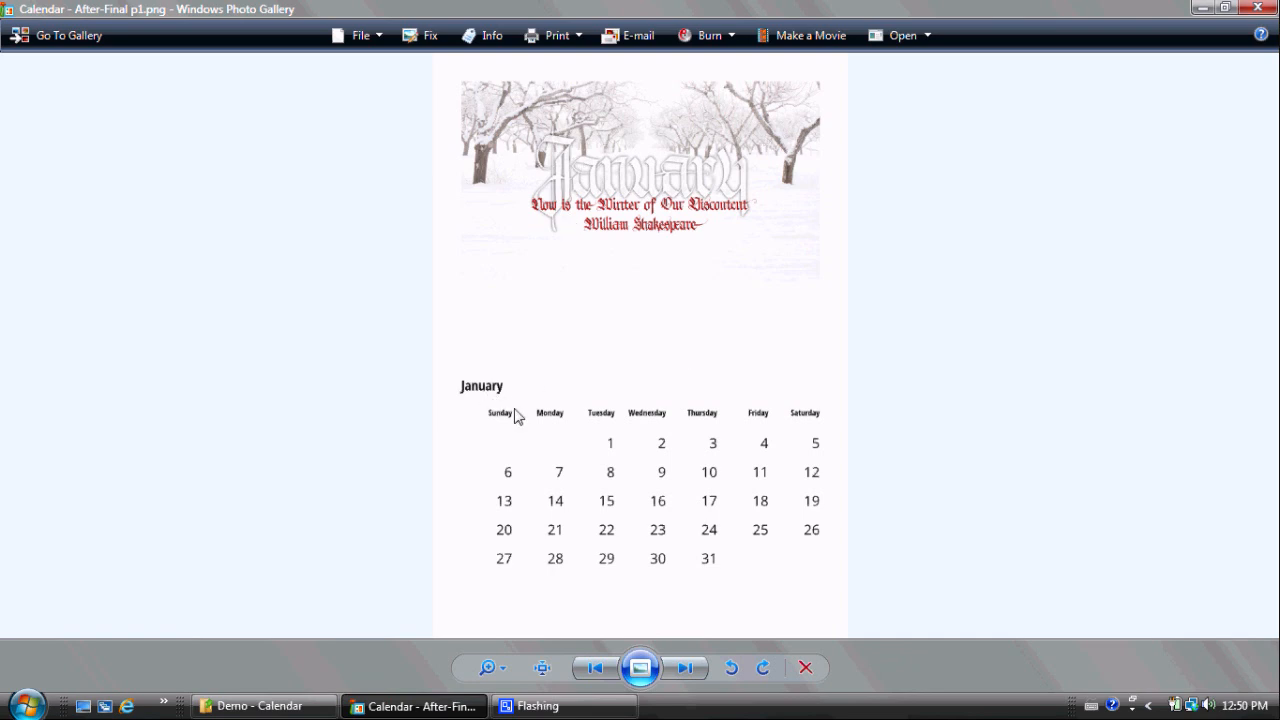
mouse_move(764, 460)
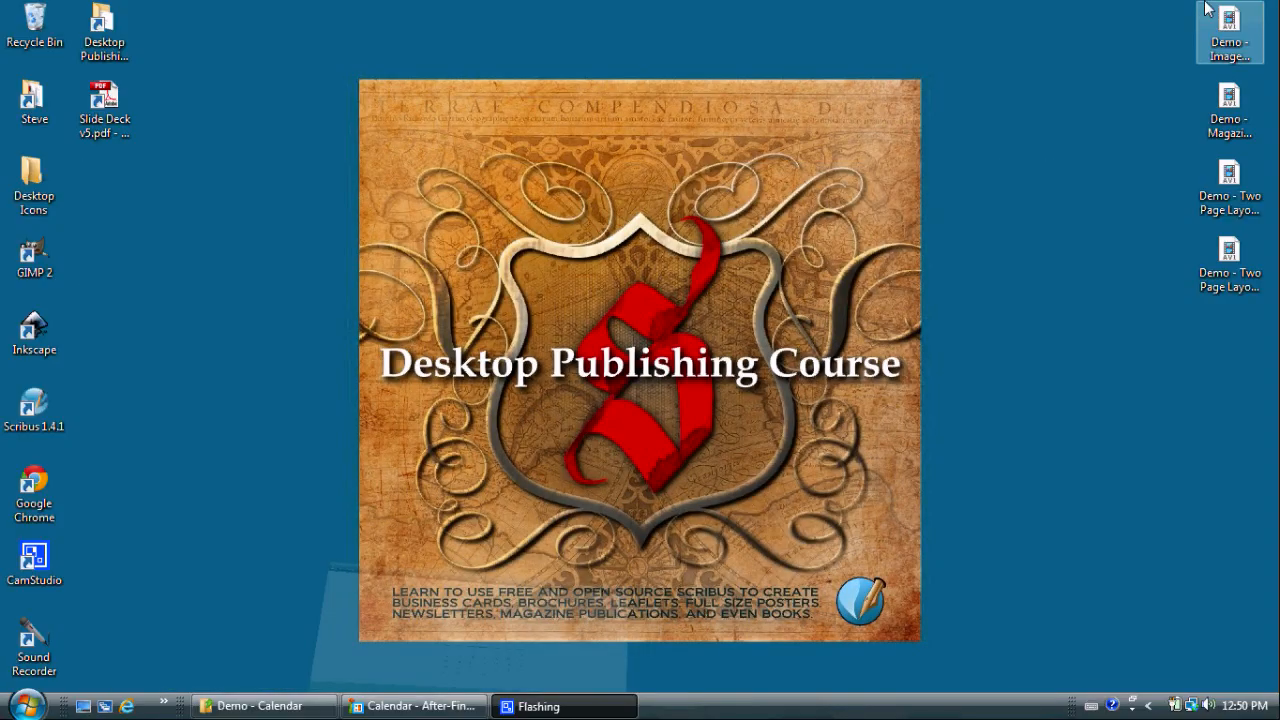
Launch Scribus and start a new single-page A4 portrait document with default settings.
click(34, 400)
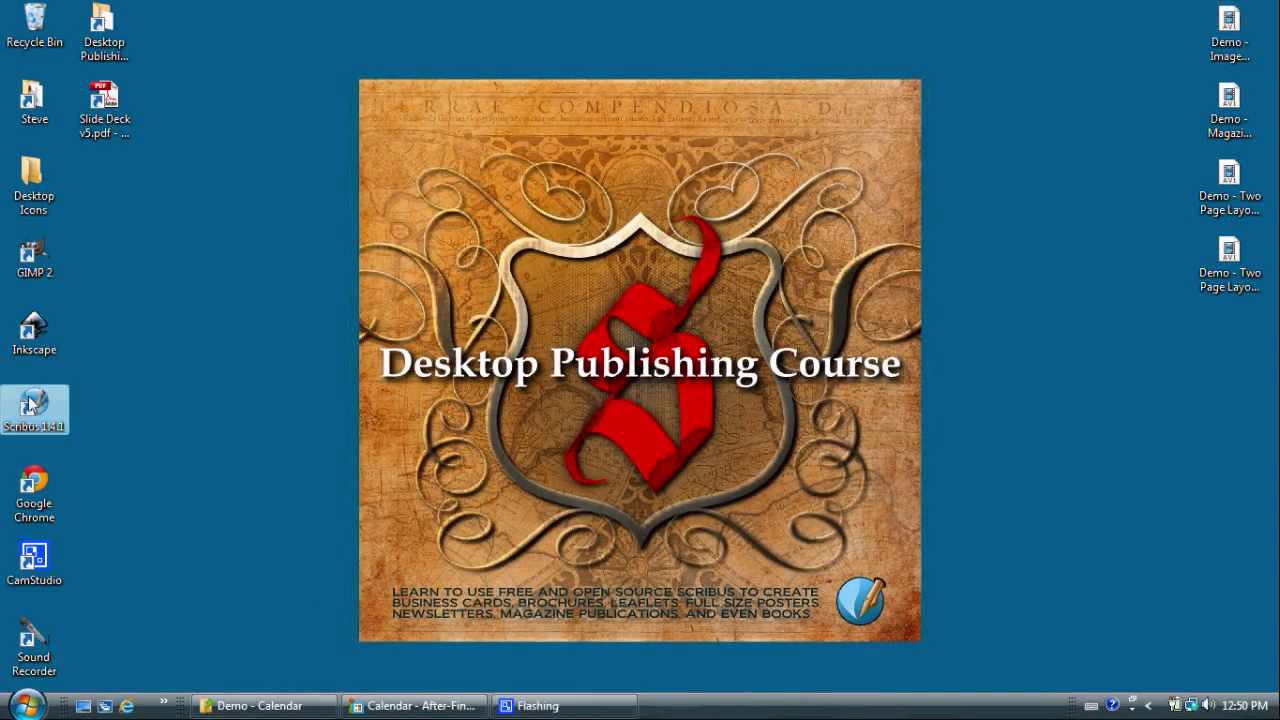
double_click(34, 408)
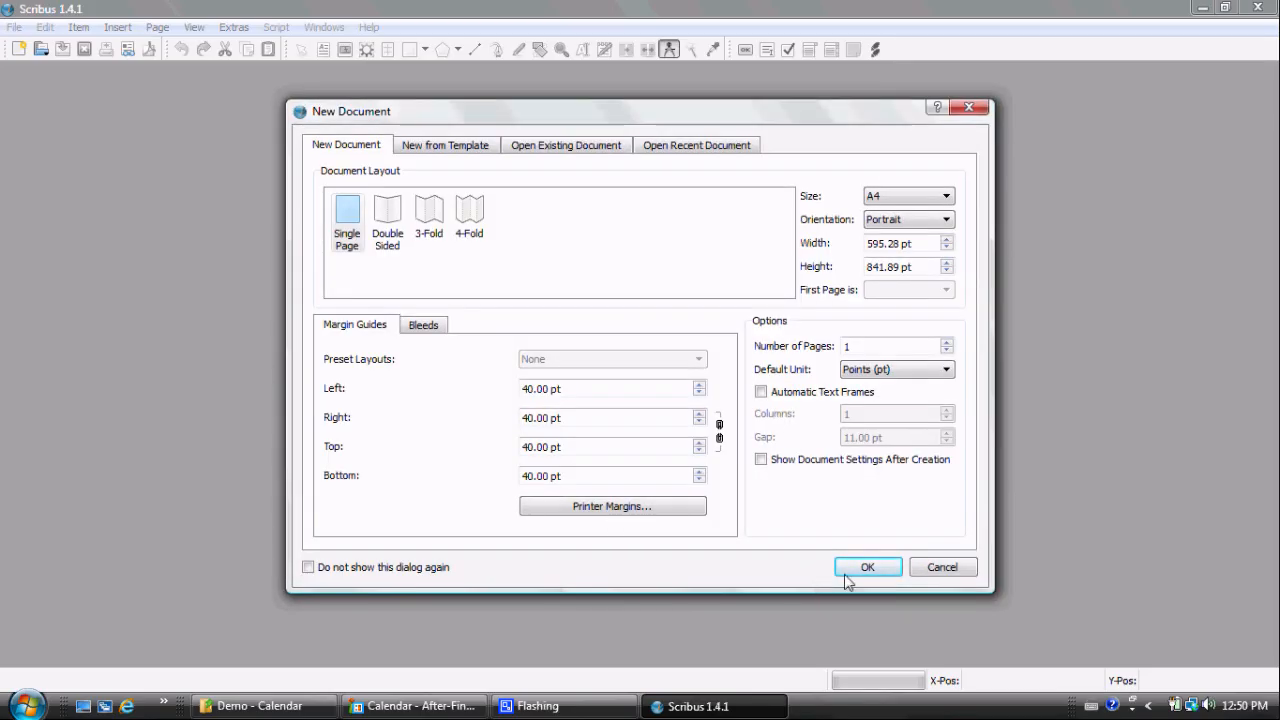
click(868, 568)
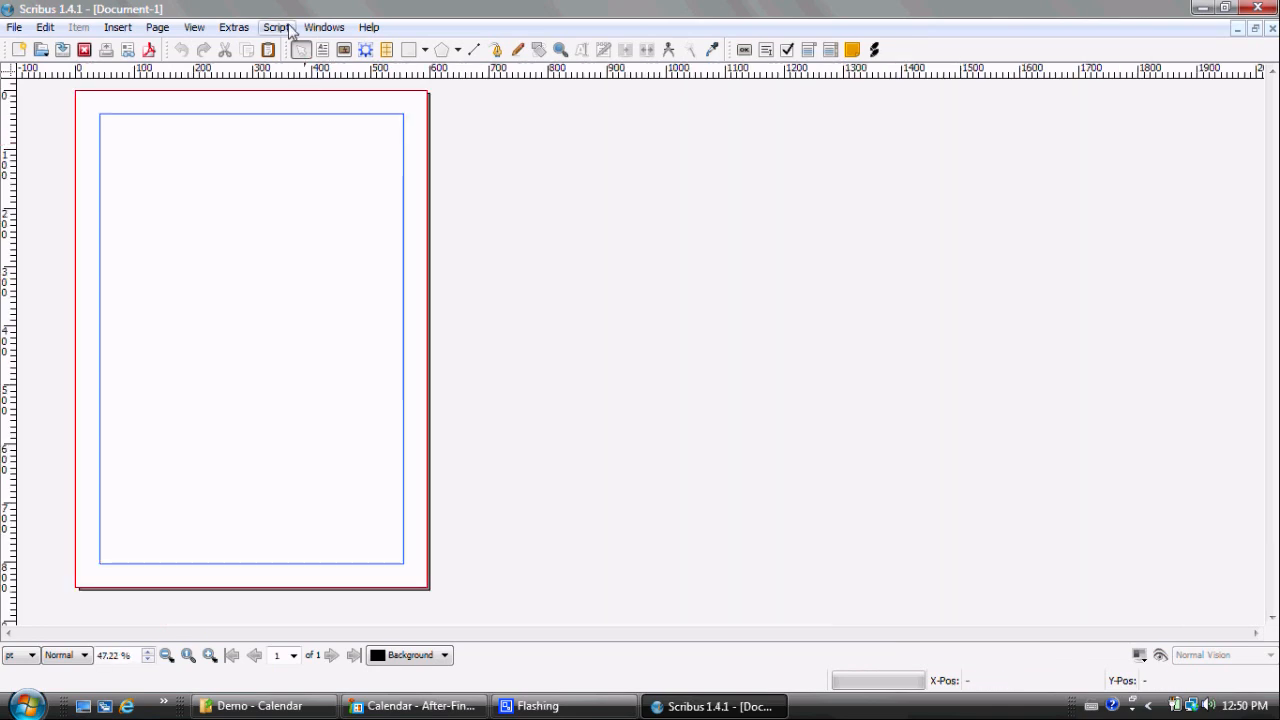
Run the CalendarWizard script for an English 2013 calendar with default page settings.
click(276, 28)
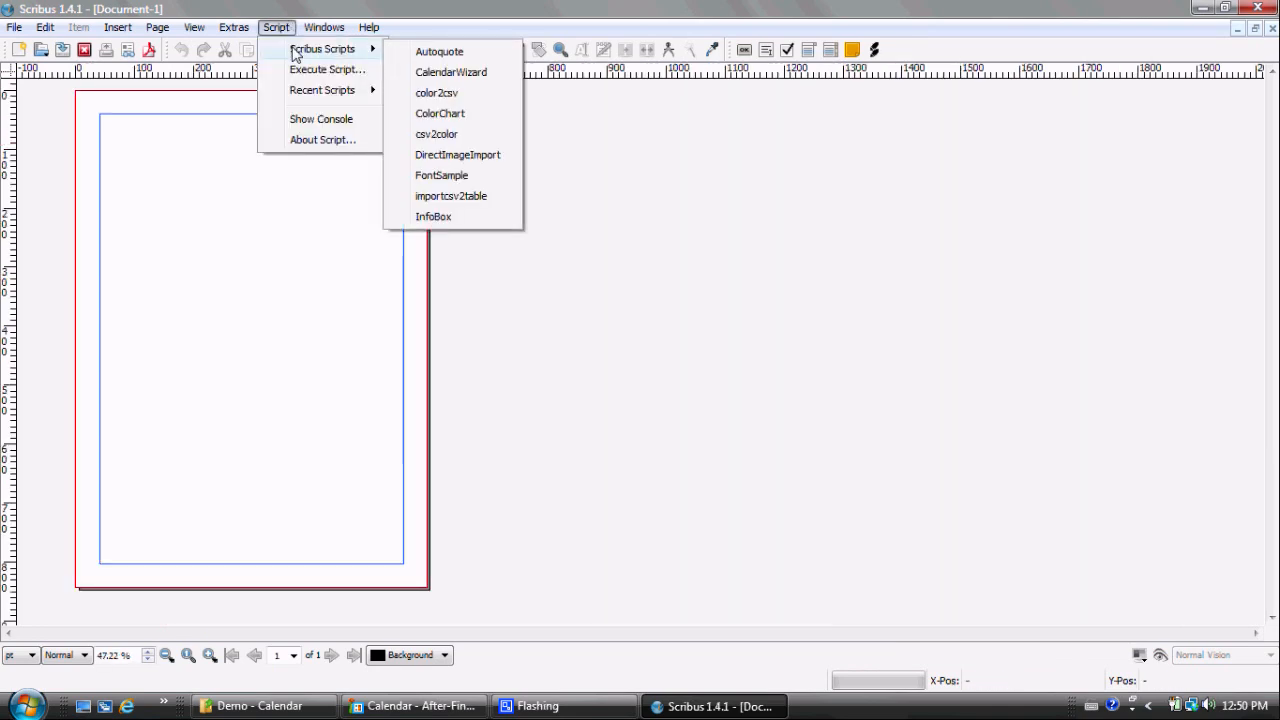
click(452, 72)
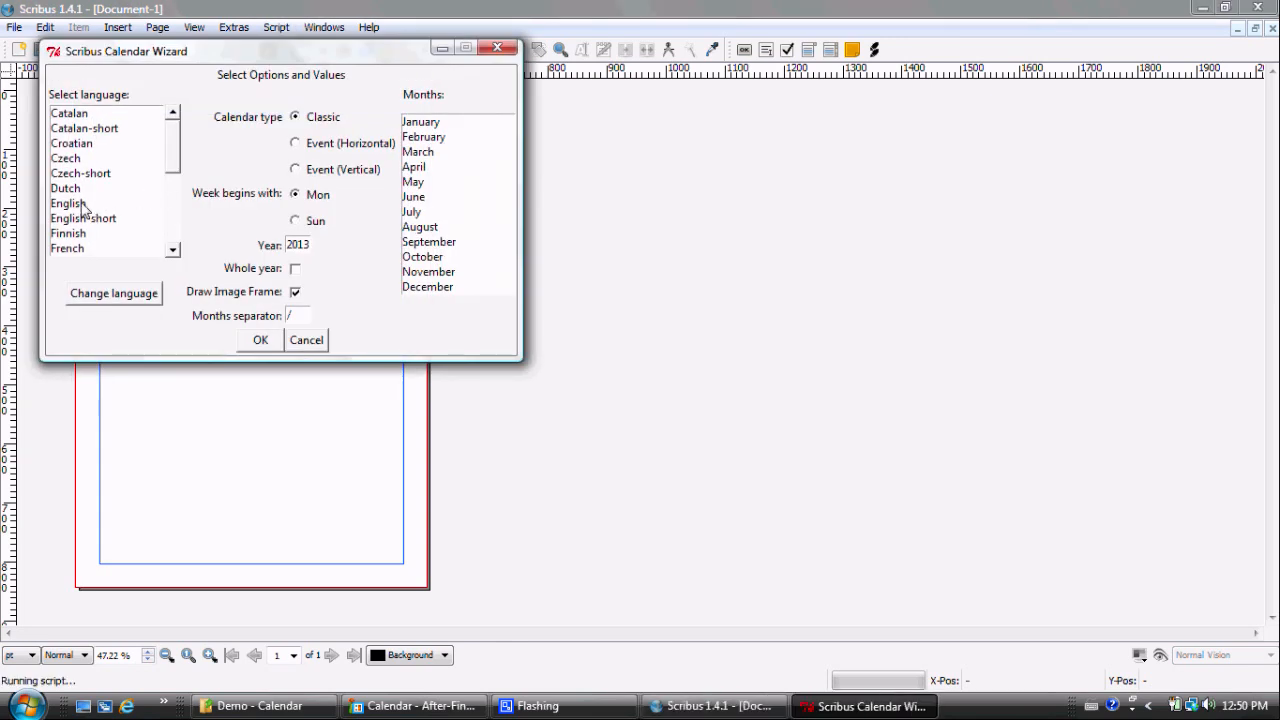
click(68, 204)
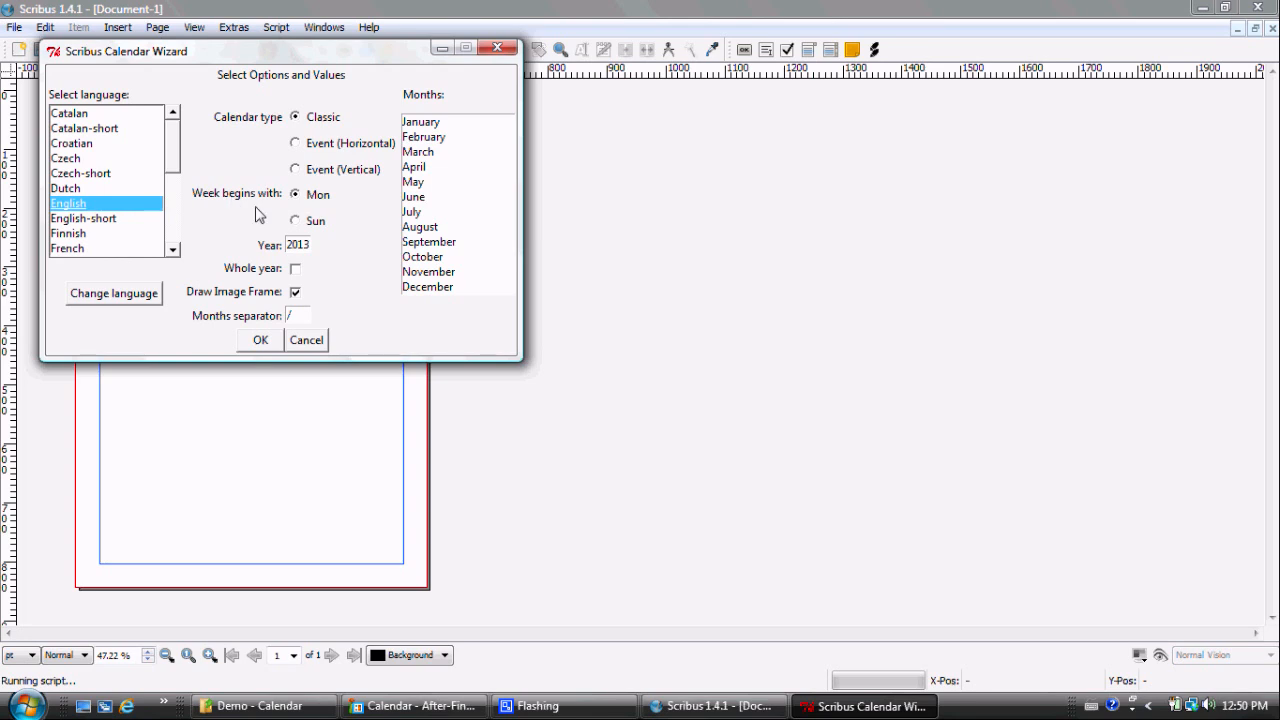
click(296, 268)
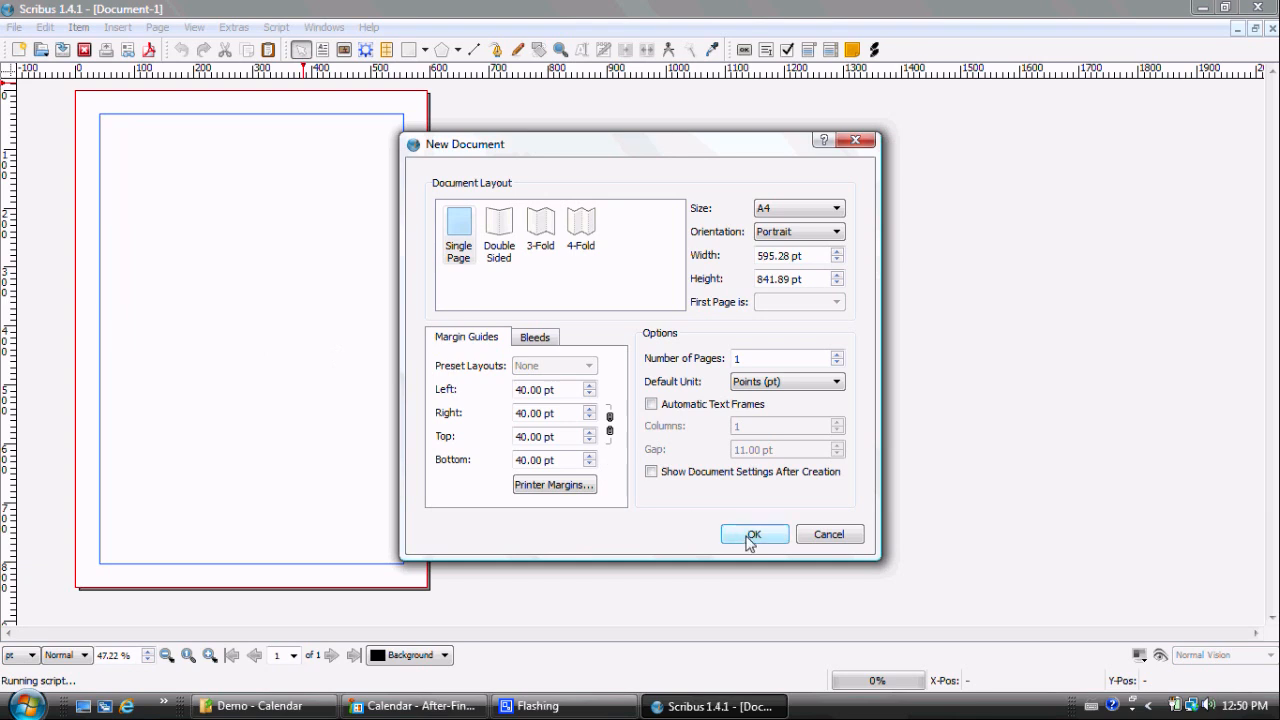
click(754, 532)
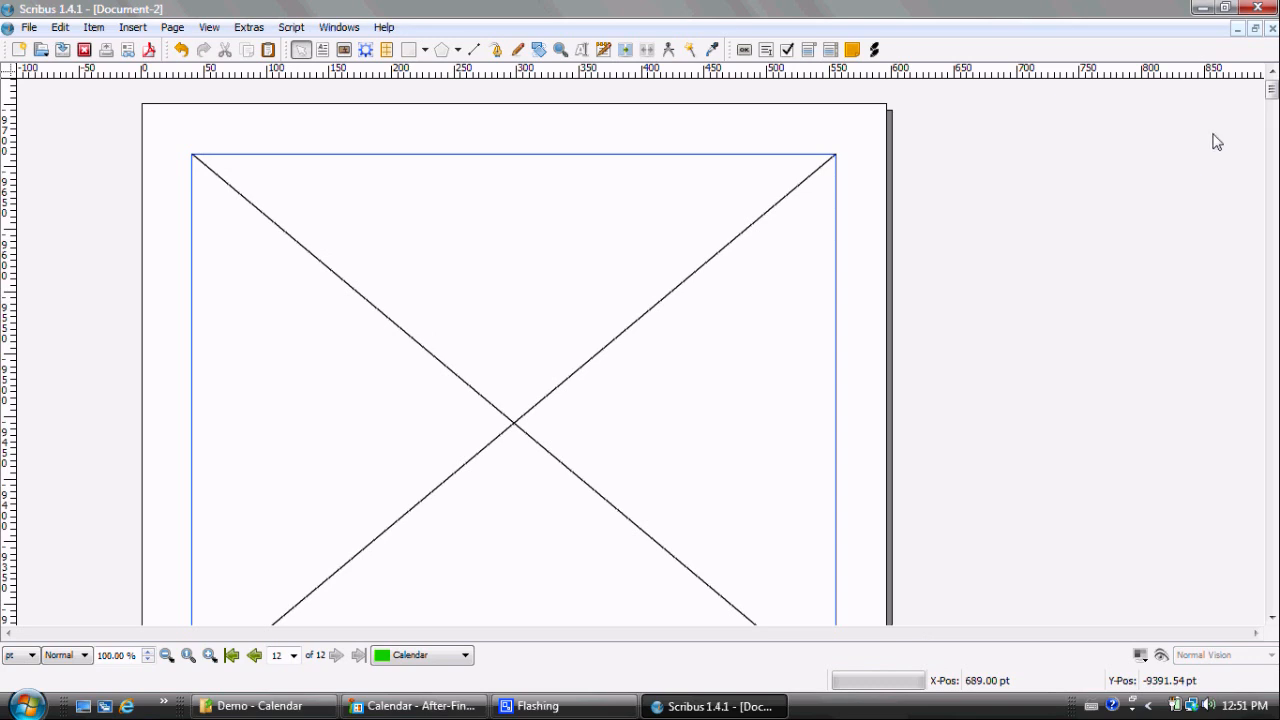
Scroll through the generated twelve-page calendar down to the January grid.
scroll(down, 3)
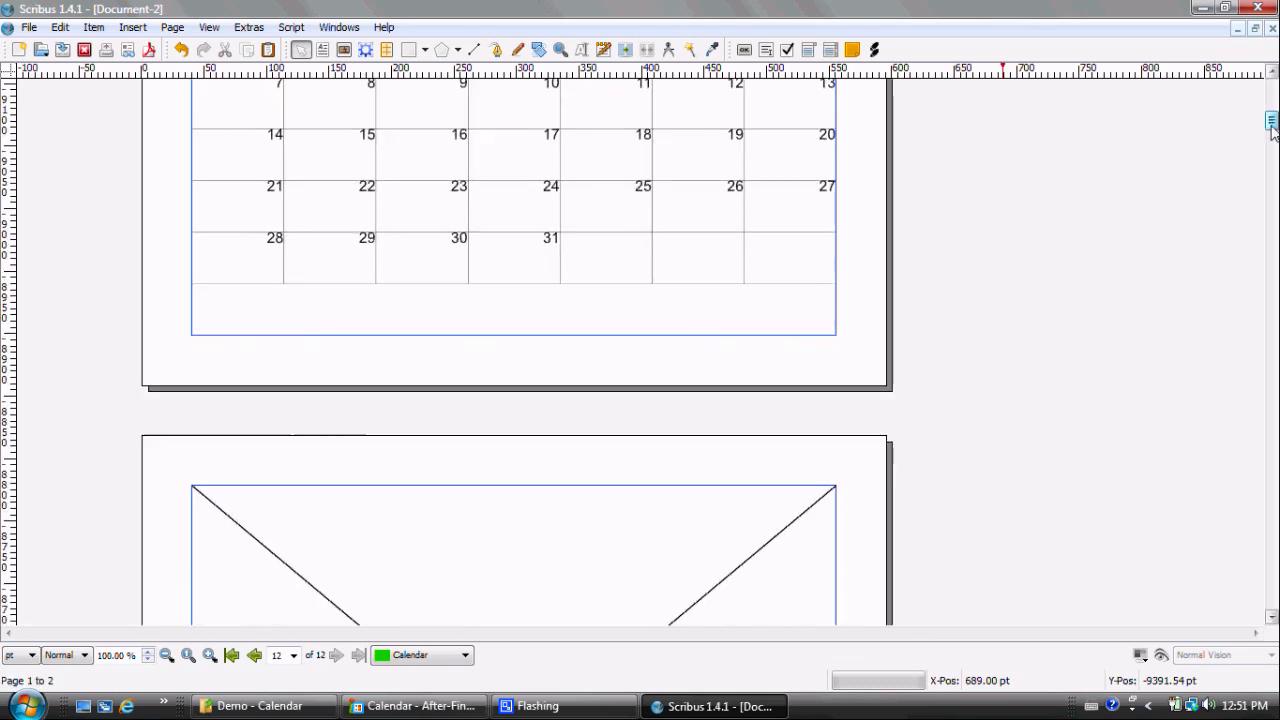
scroll(down, 3)
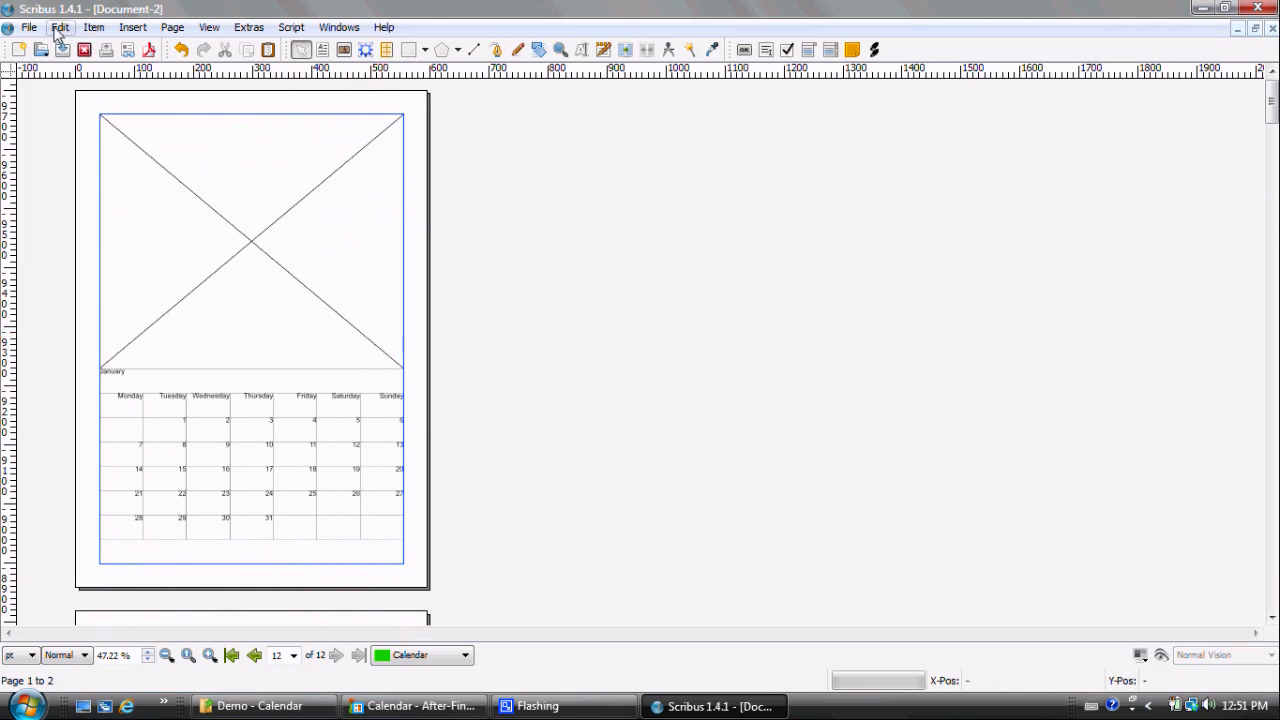
In the Style Manager, choose the calendar styles file to import styles from.
click(60, 28)
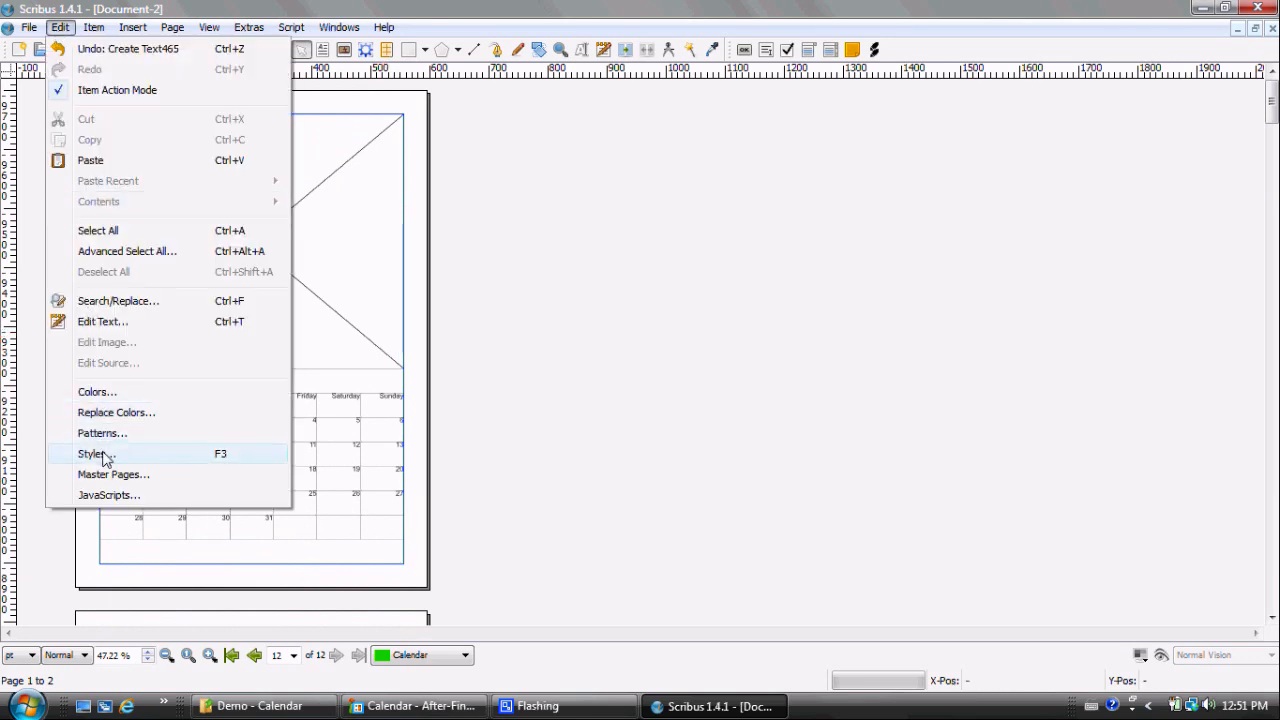
click(92, 454)
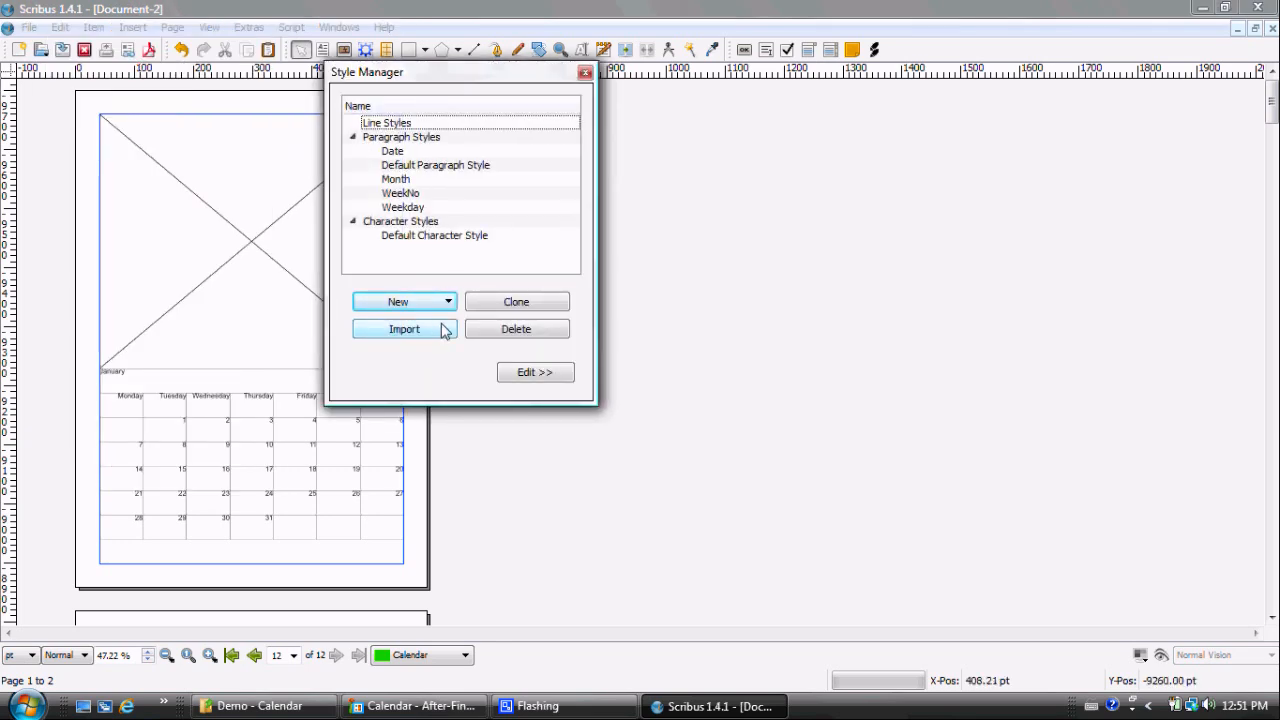
click(404, 328)
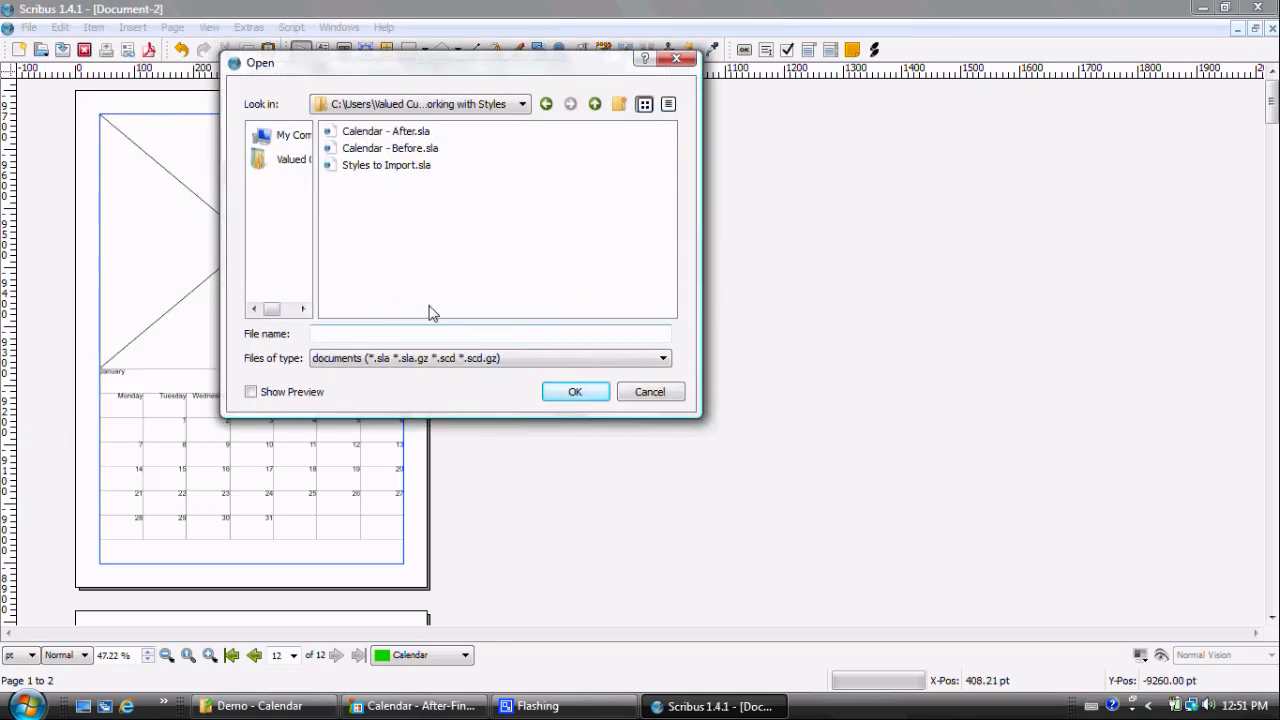
click(386, 164)
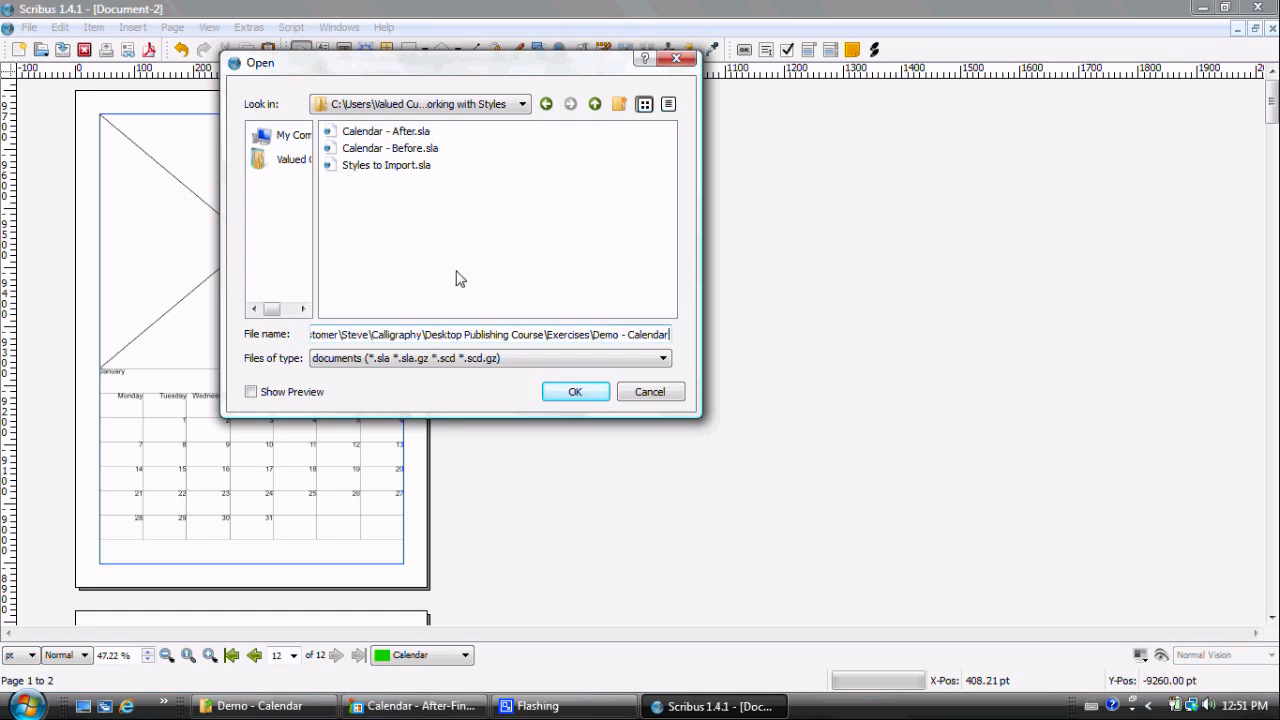
click(576, 390)
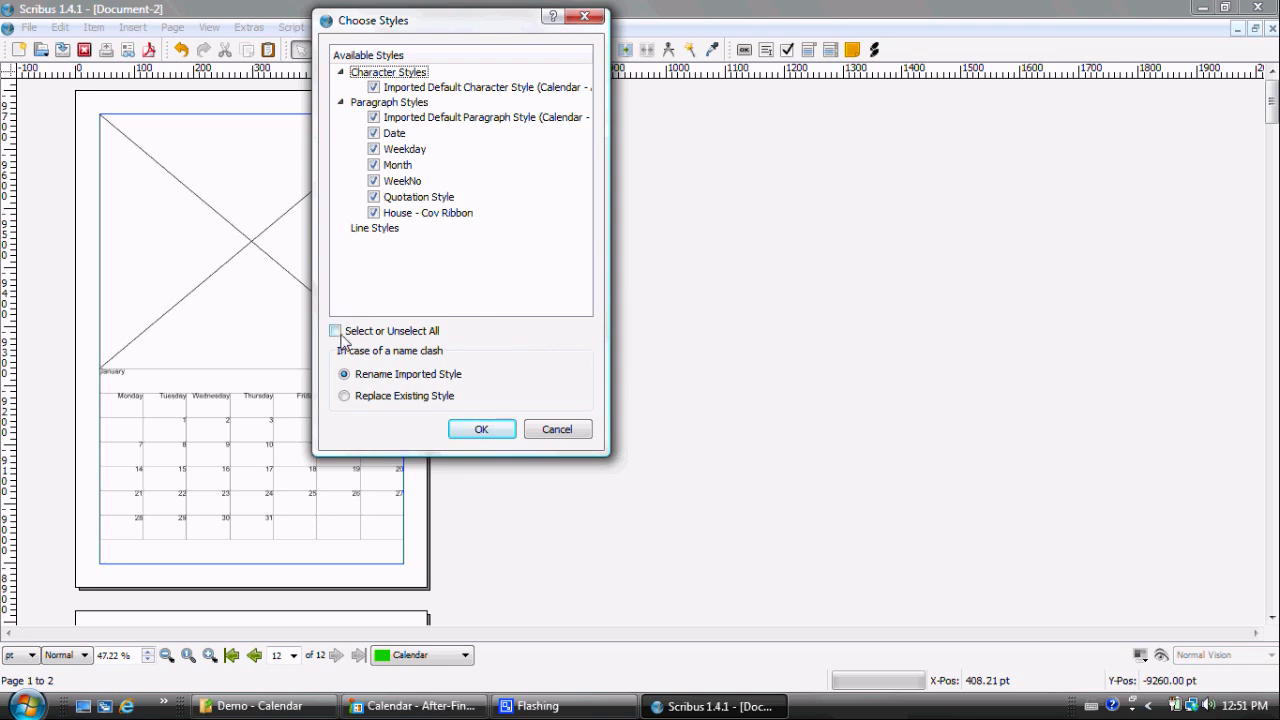
Import only the Date, Weekday, Month and WeekNo styles, replacing existing ones.
click(336, 330)
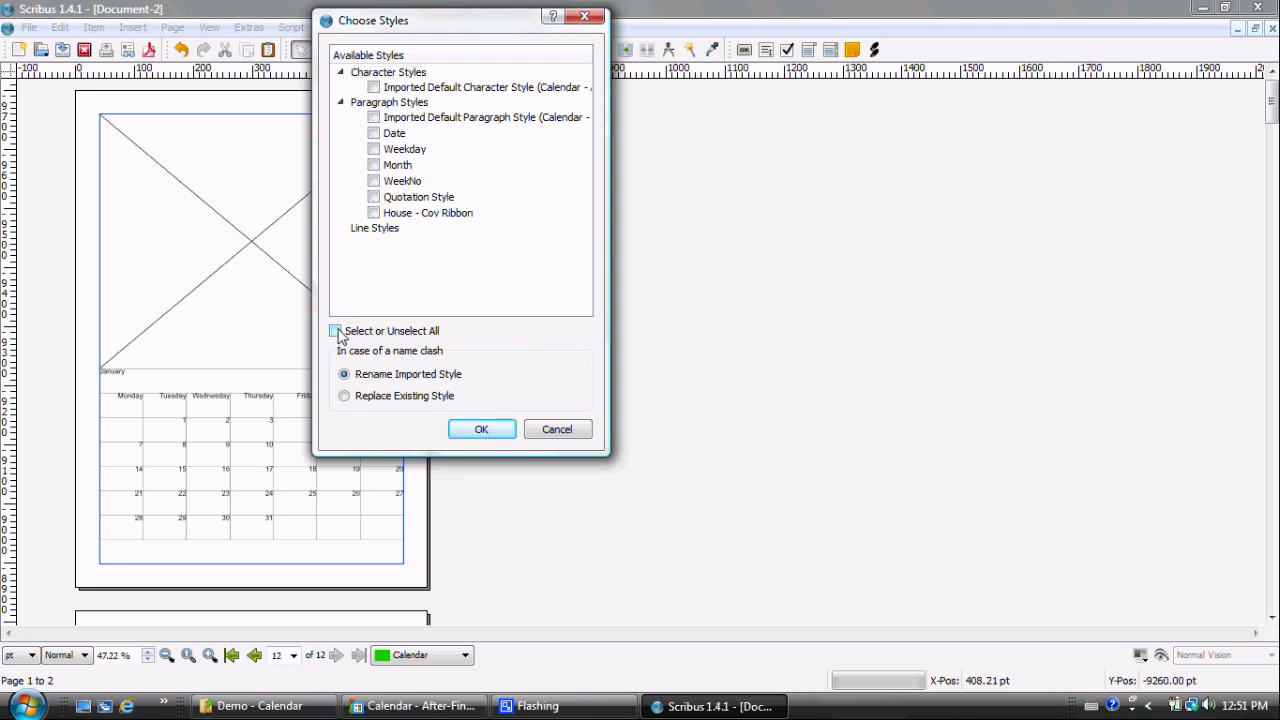
click(374, 132)
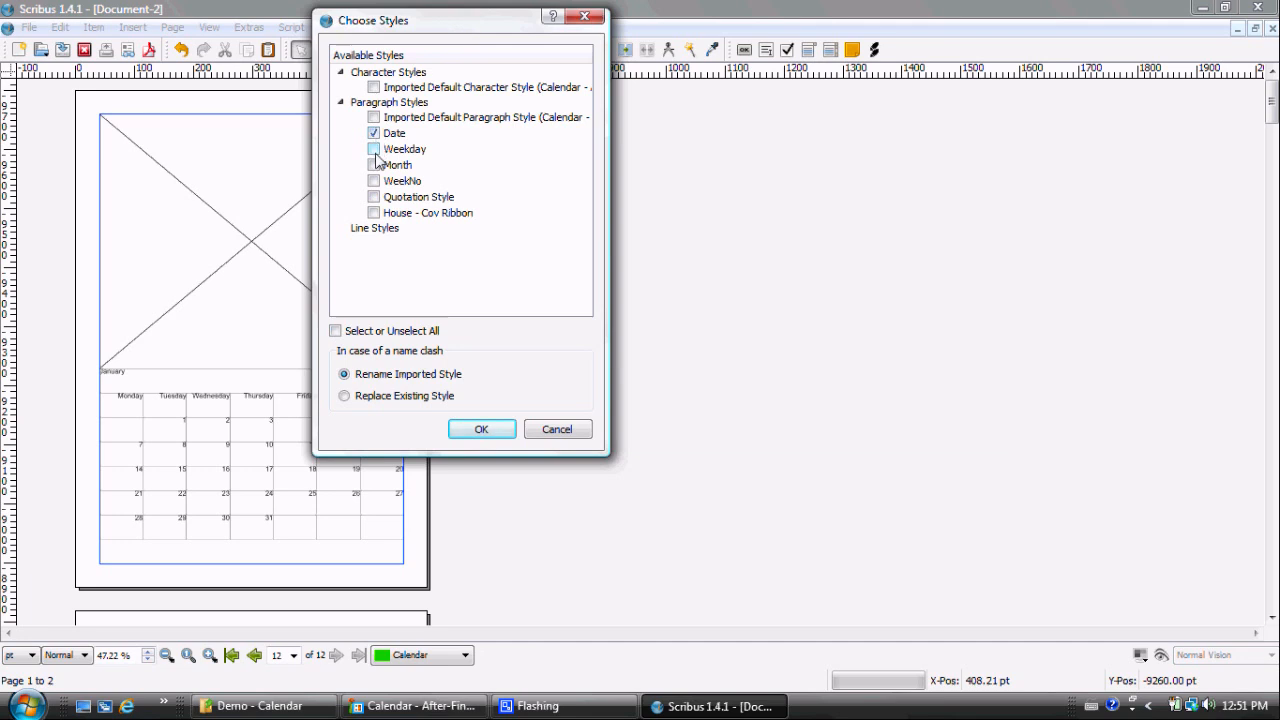
click(374, 164)
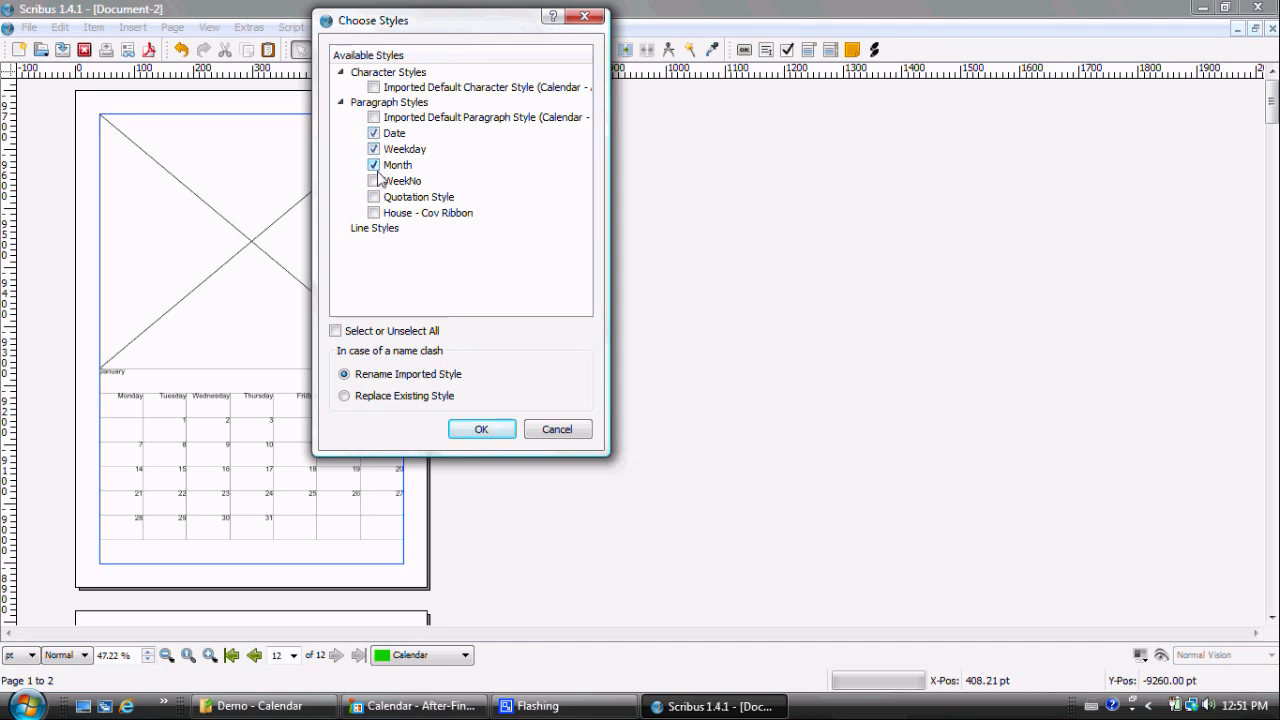
click(372, 180)
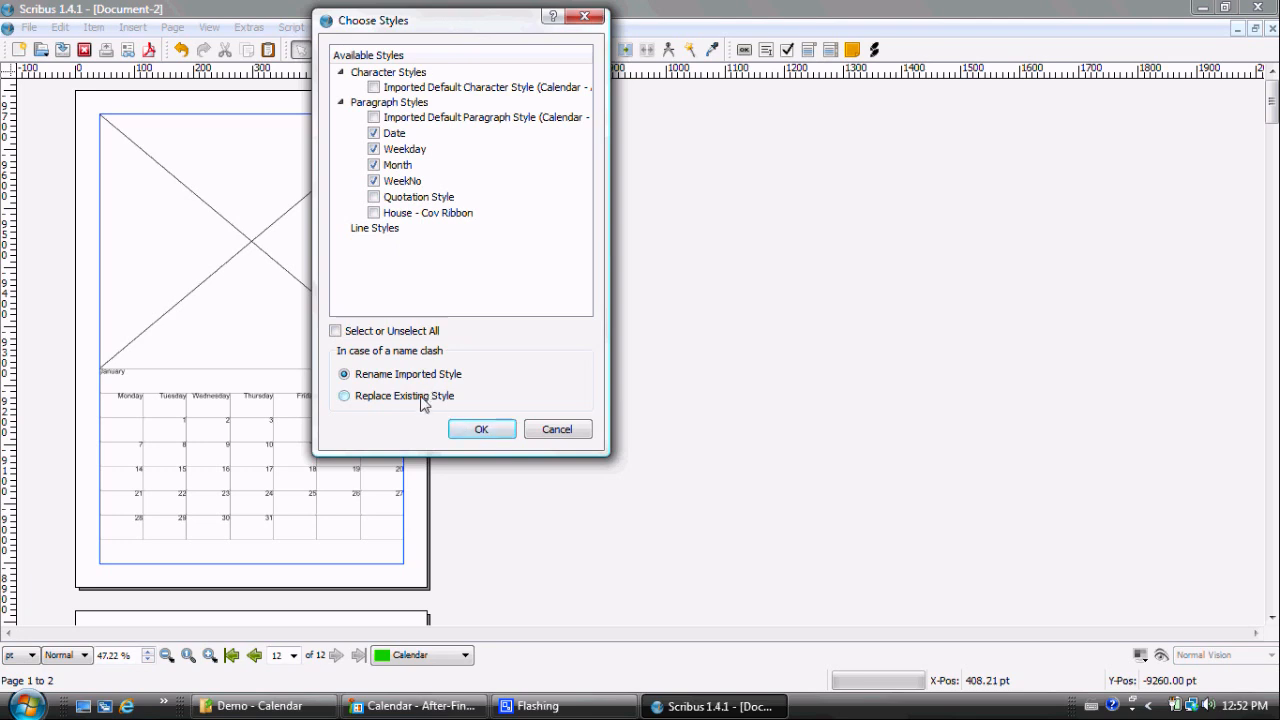
click(344, 396)
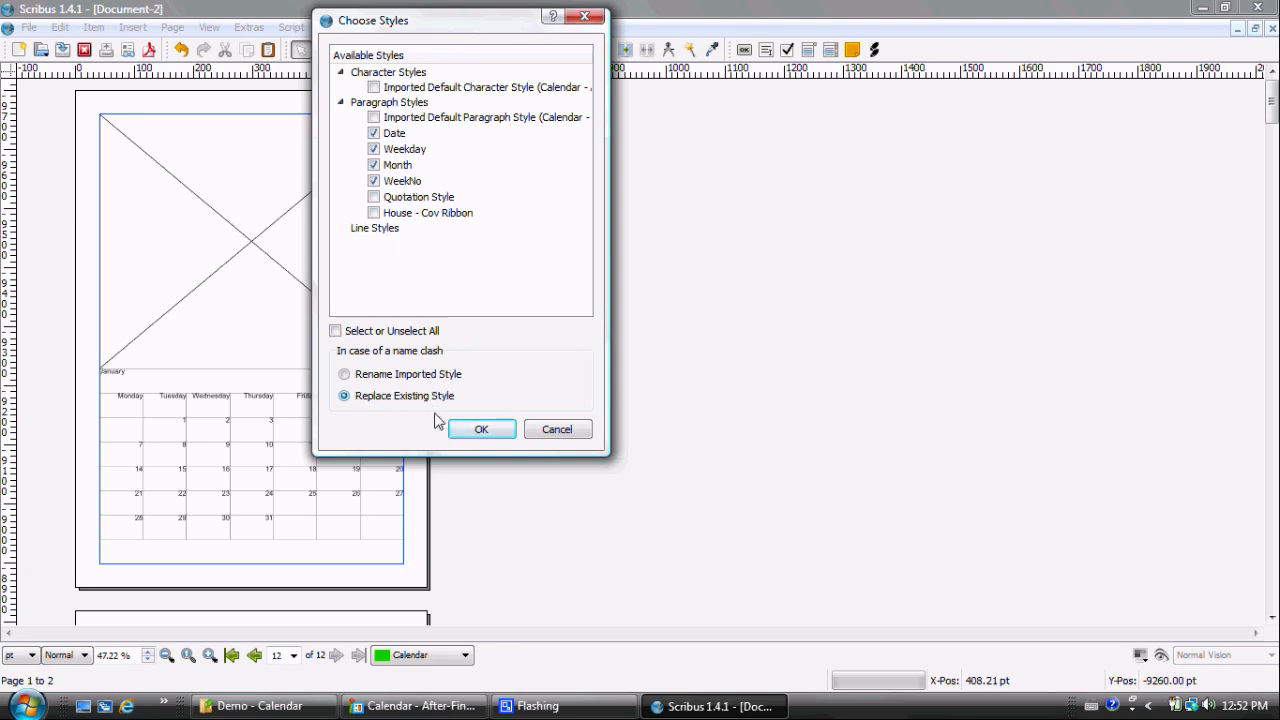
click(480, 428)
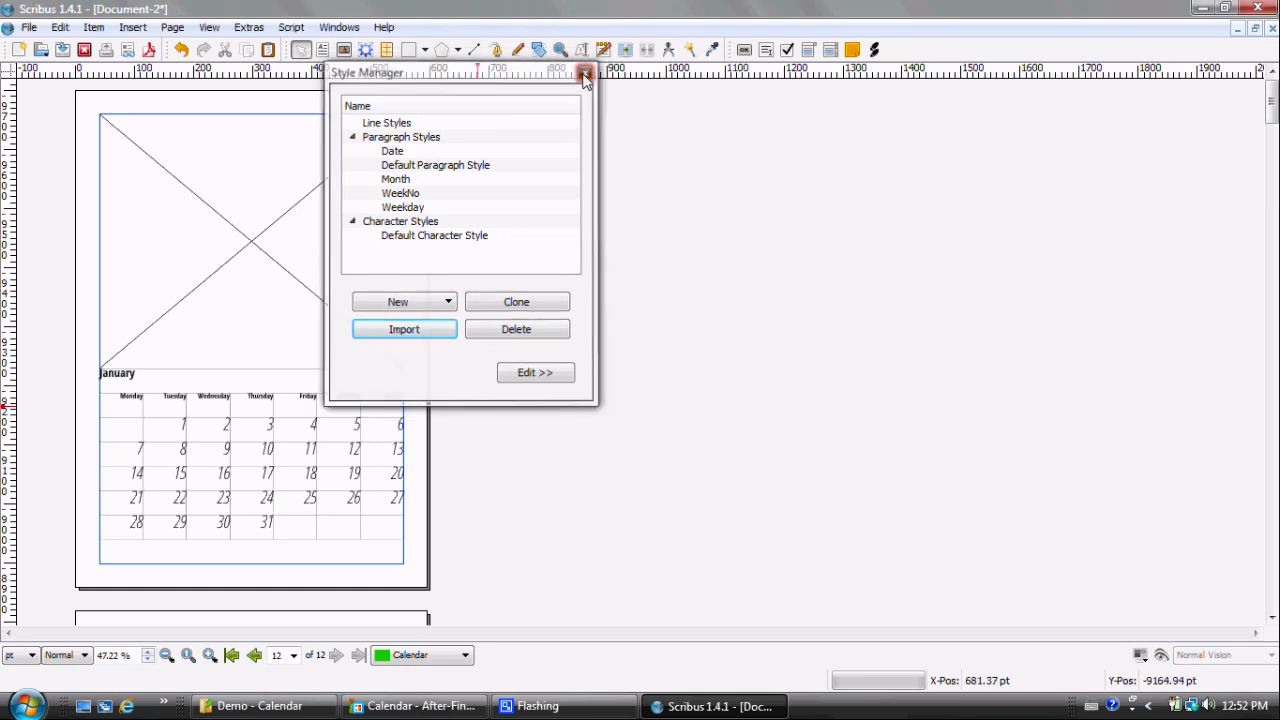
click(584, 76)
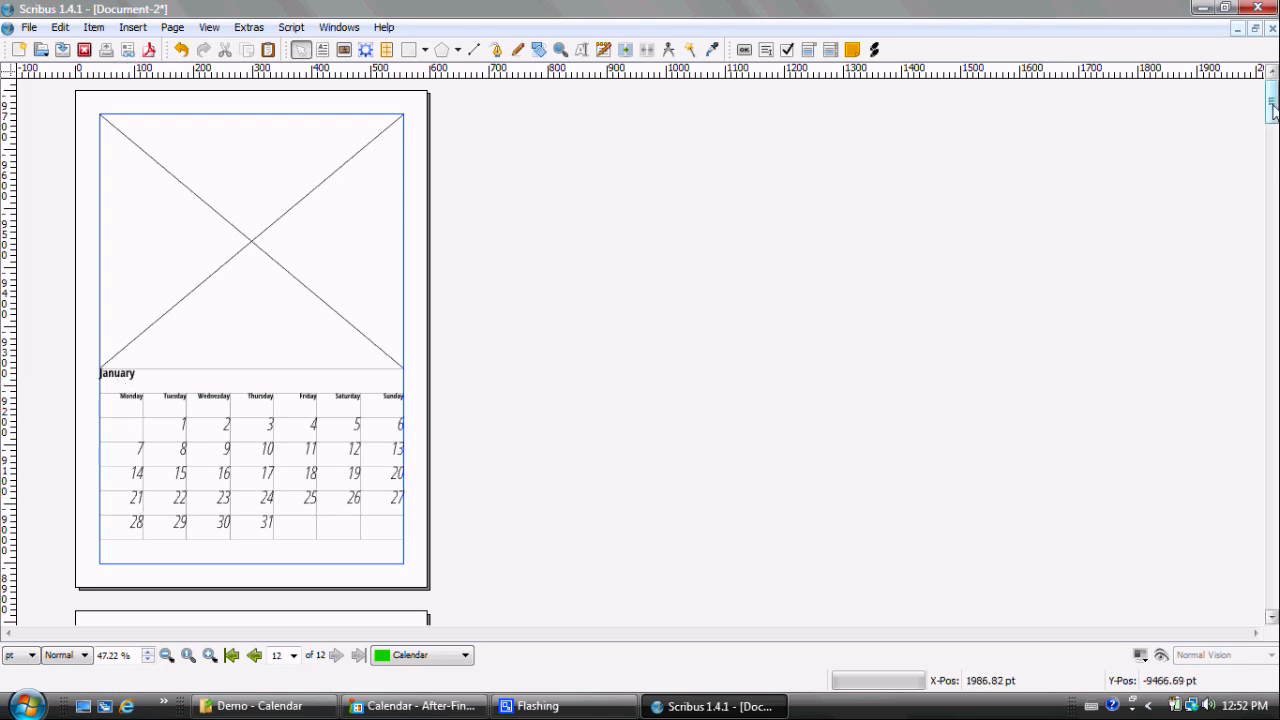
scroll(down, 3)
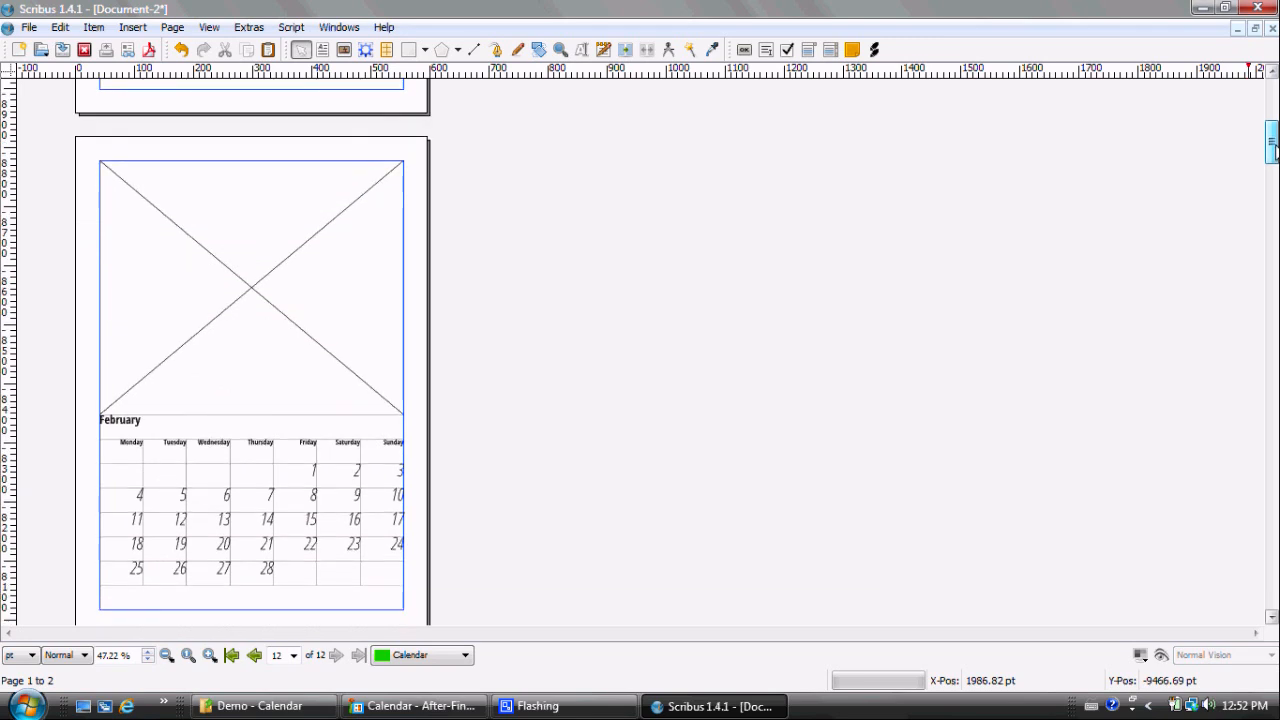
scroll(down, 3)
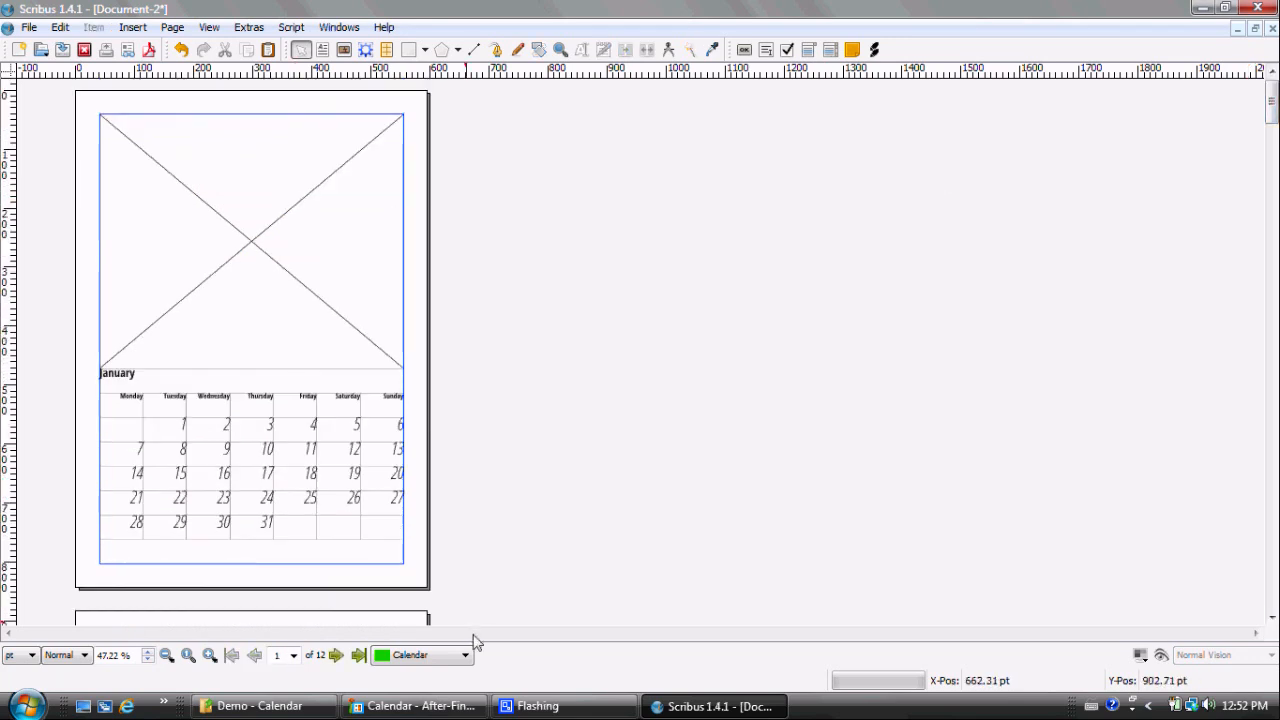
Make Calendar image the active layer from the status-bar layer list.
click(464, 656)
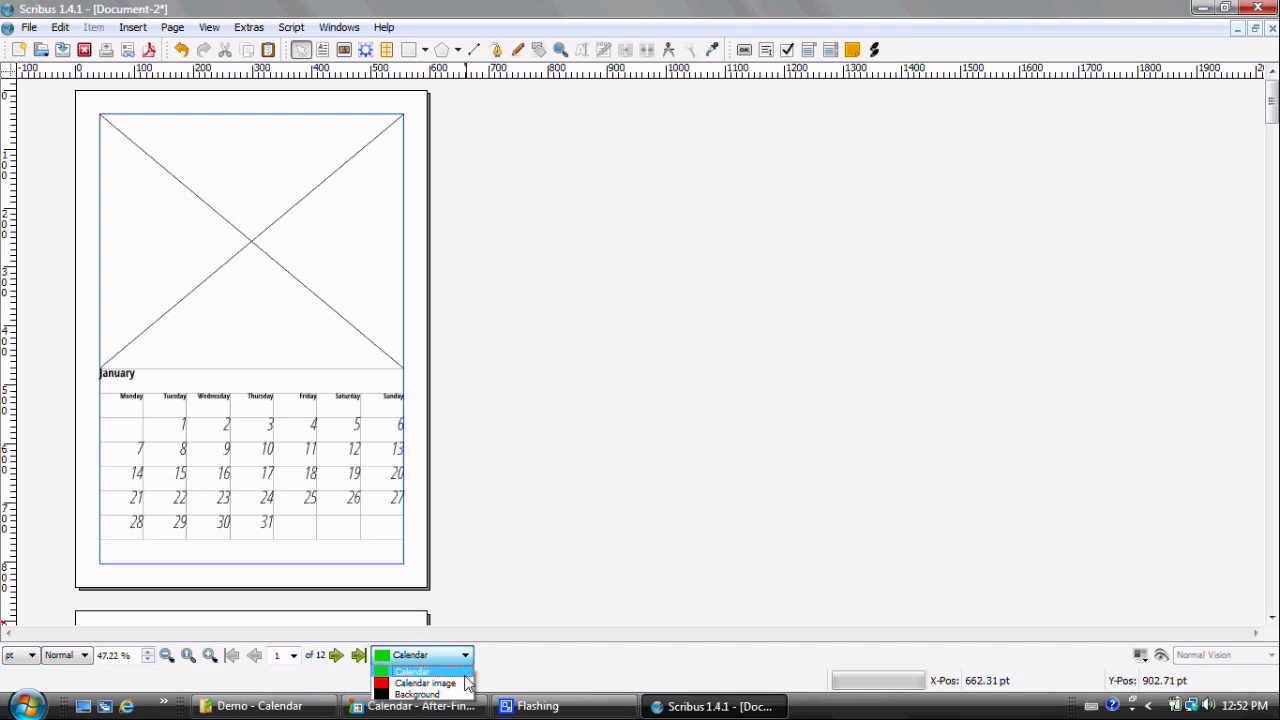
click(424, 684)
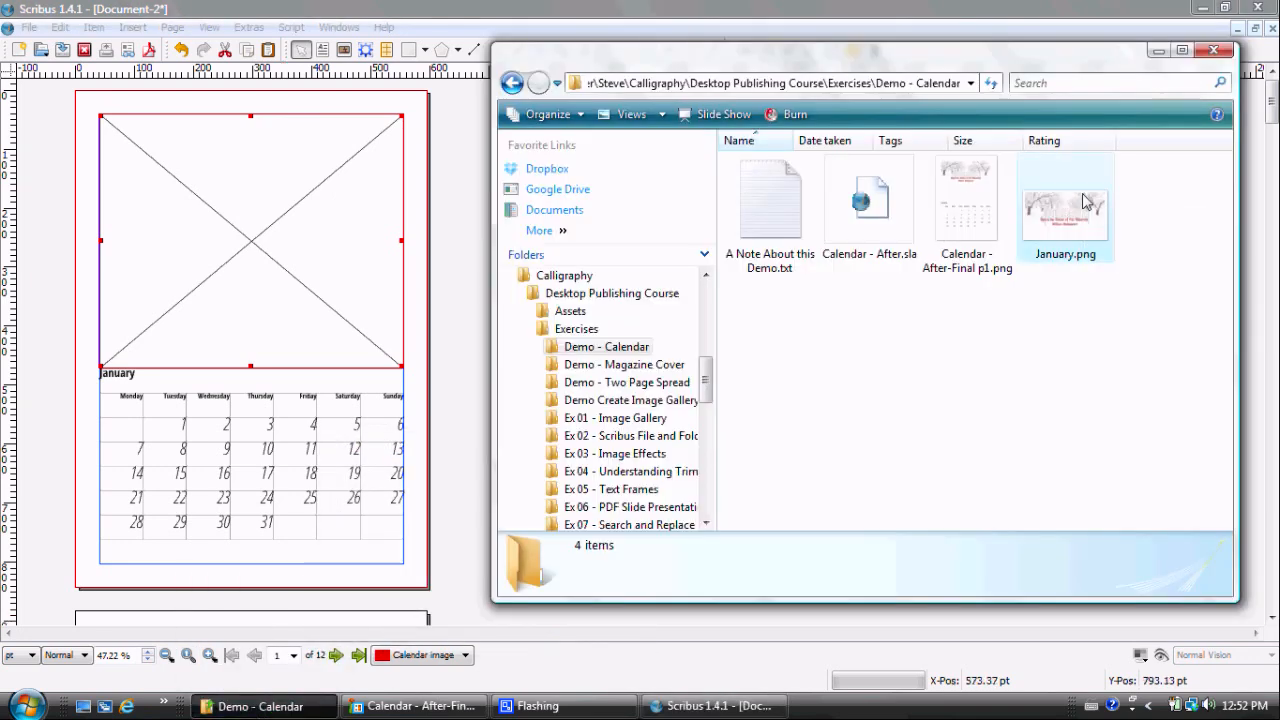
Place January.png in the January image frame, adjust it to the frame and view at 100%.
click(1064, 204)
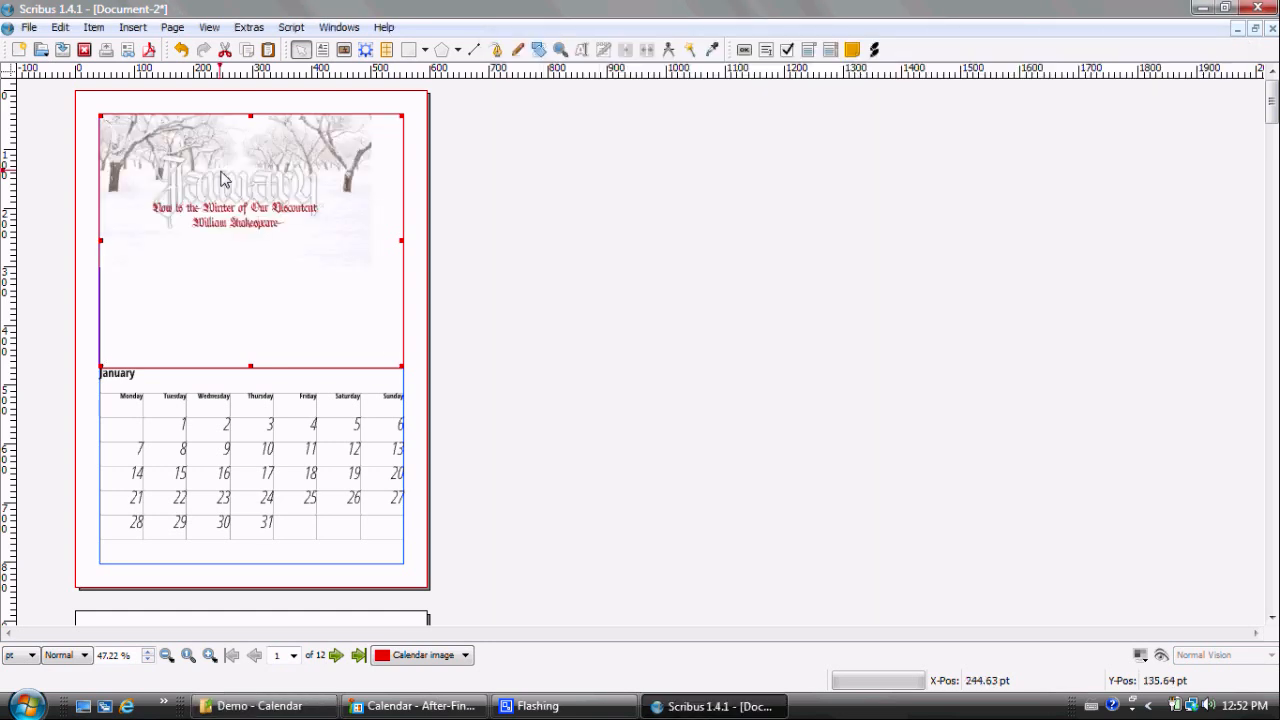
right_click(220, 180)
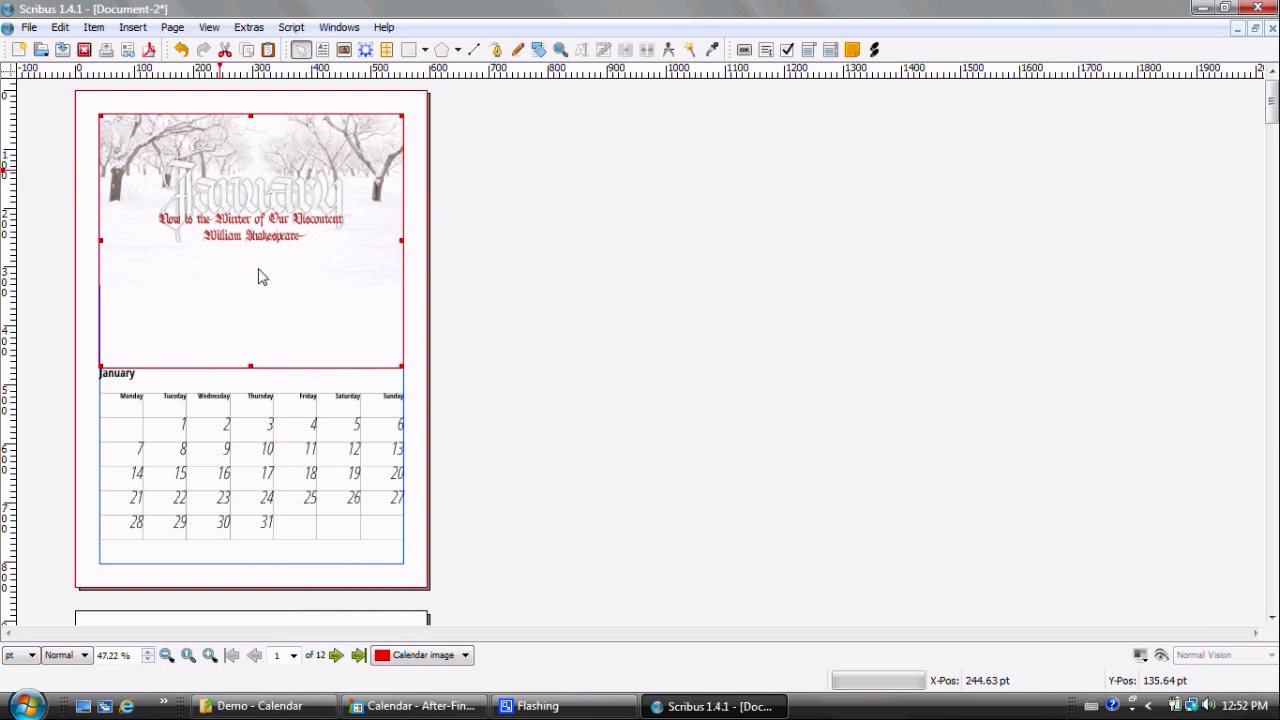
click(484, 200)
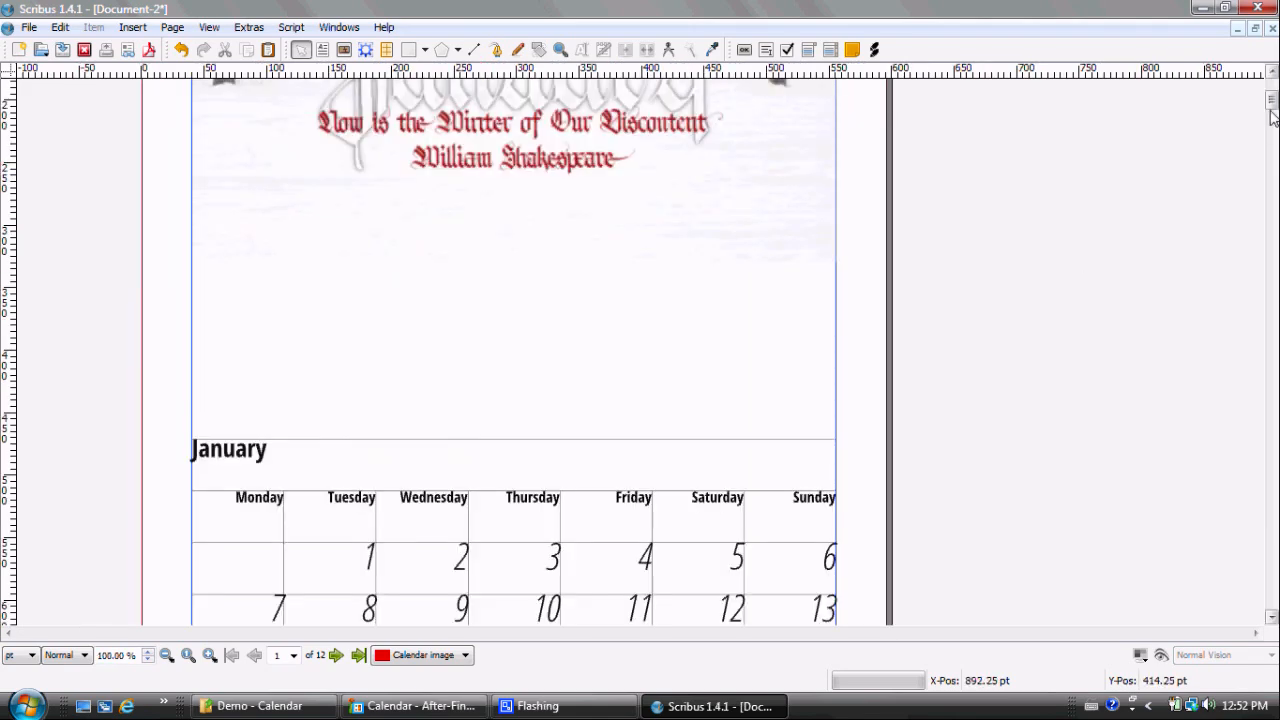
scroll(down, 3)
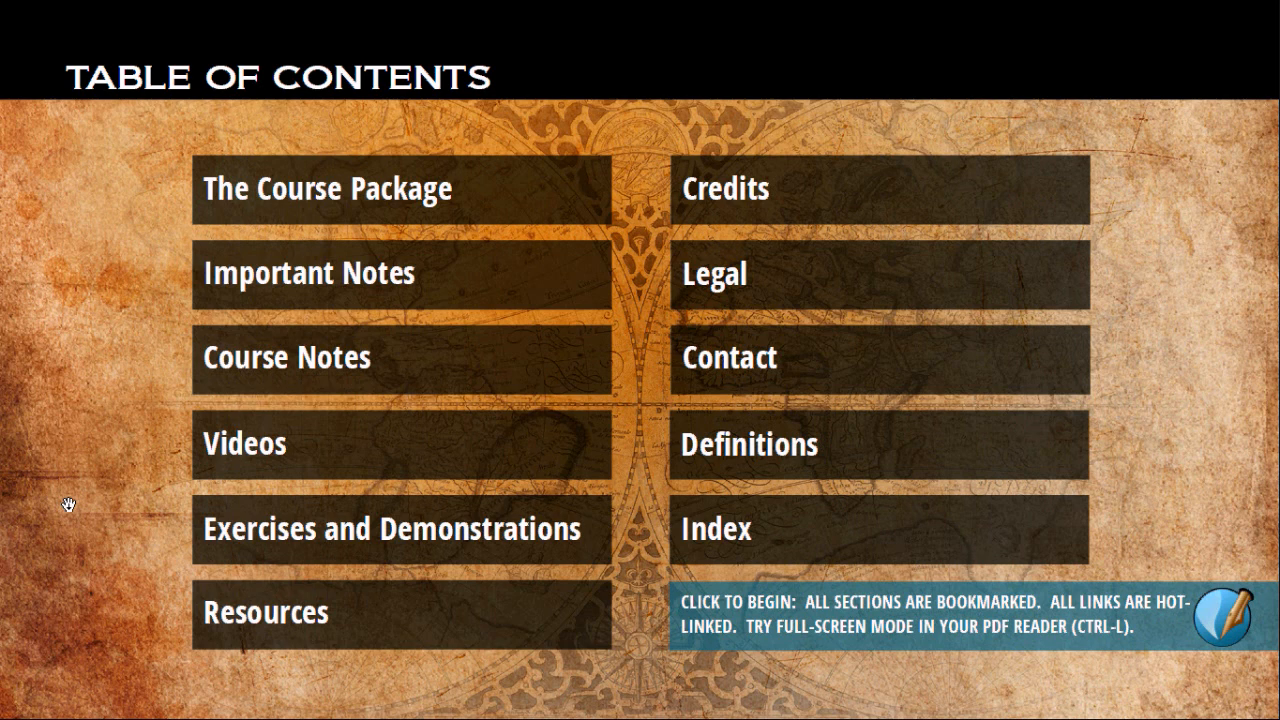
mouse_move(68, 512)
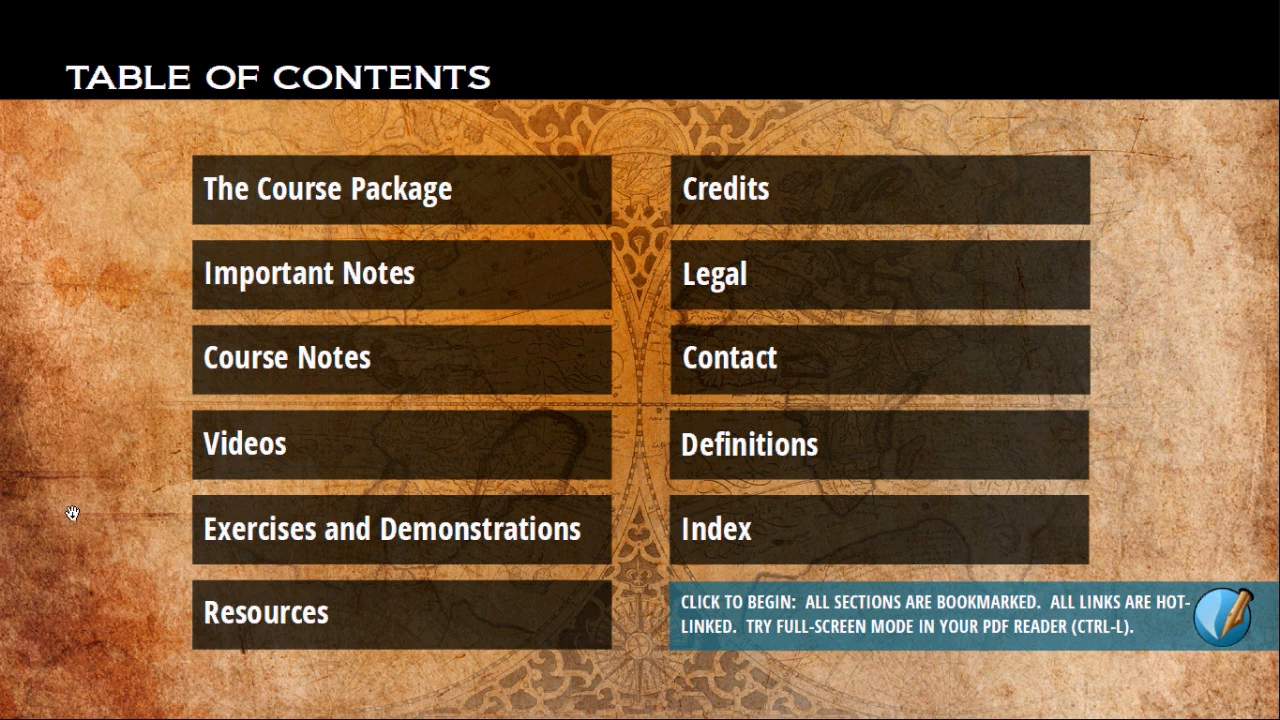
mouse_move(272, 626)
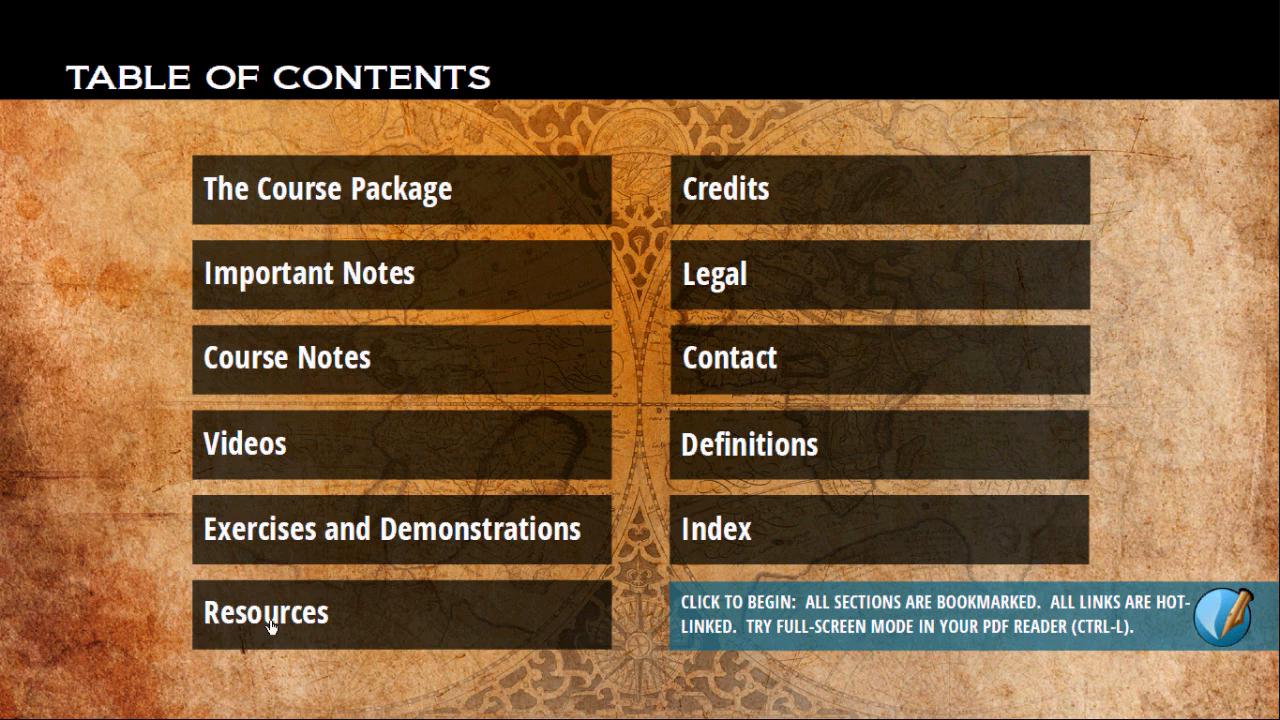
mouse_move(822, 458)
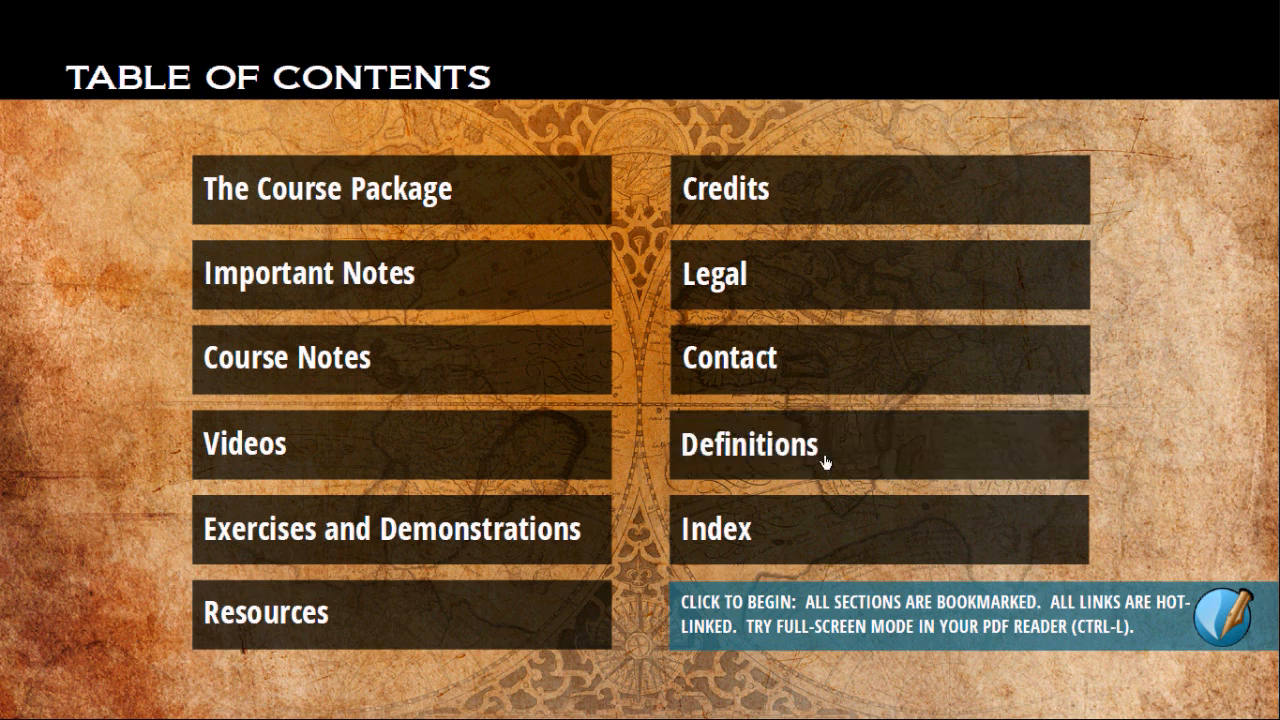
mouse_move(916, 572)
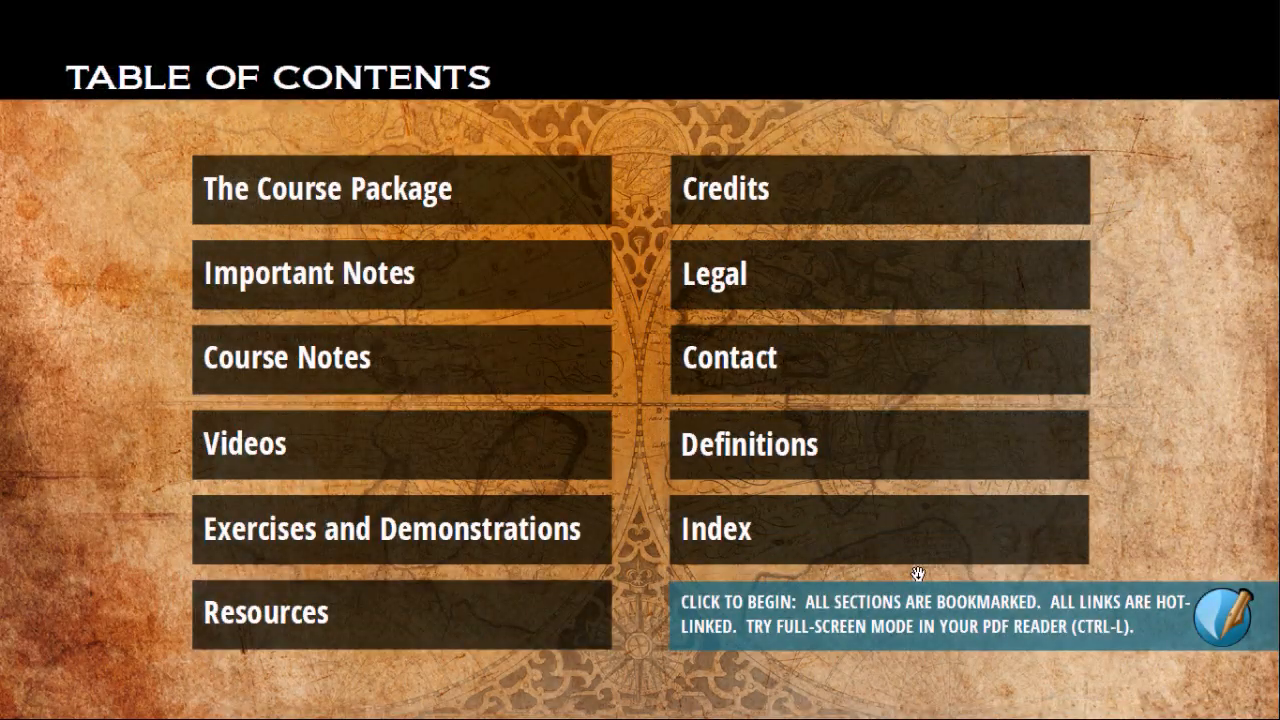
In the course PDF, visit the Index, return to the contents and go to Resources.
click(714, 528)
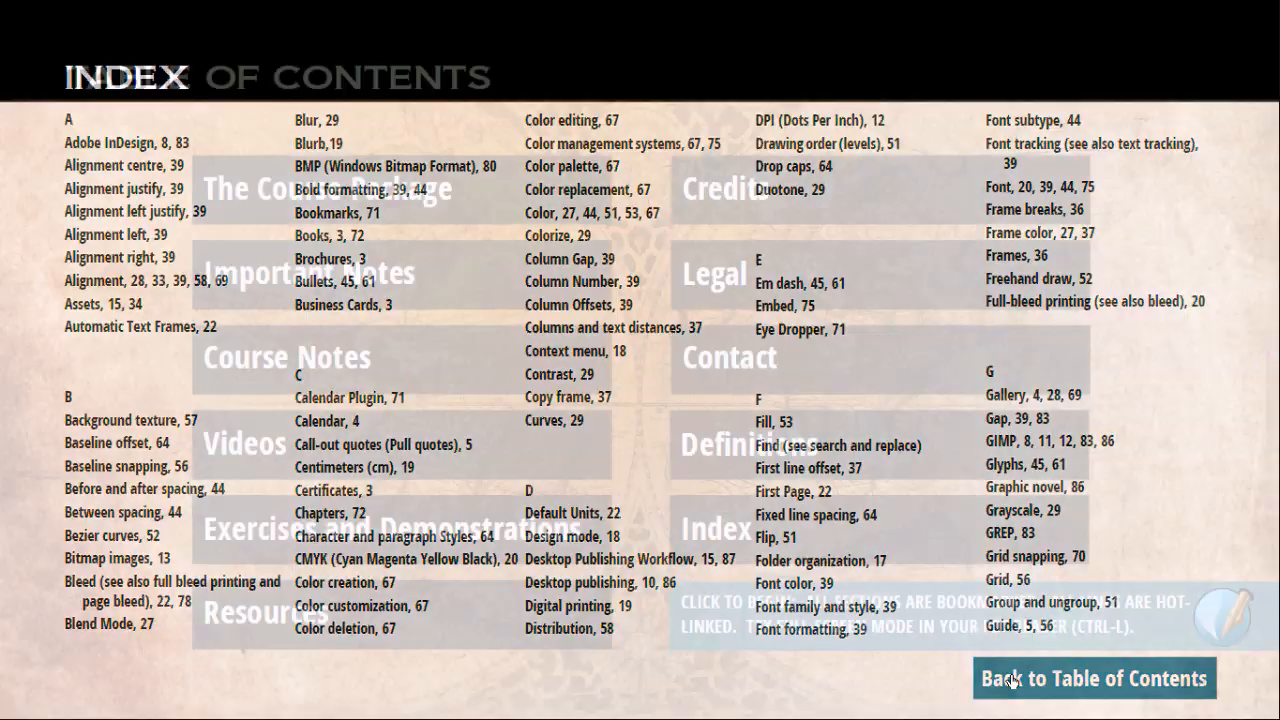
click(1068, 678)
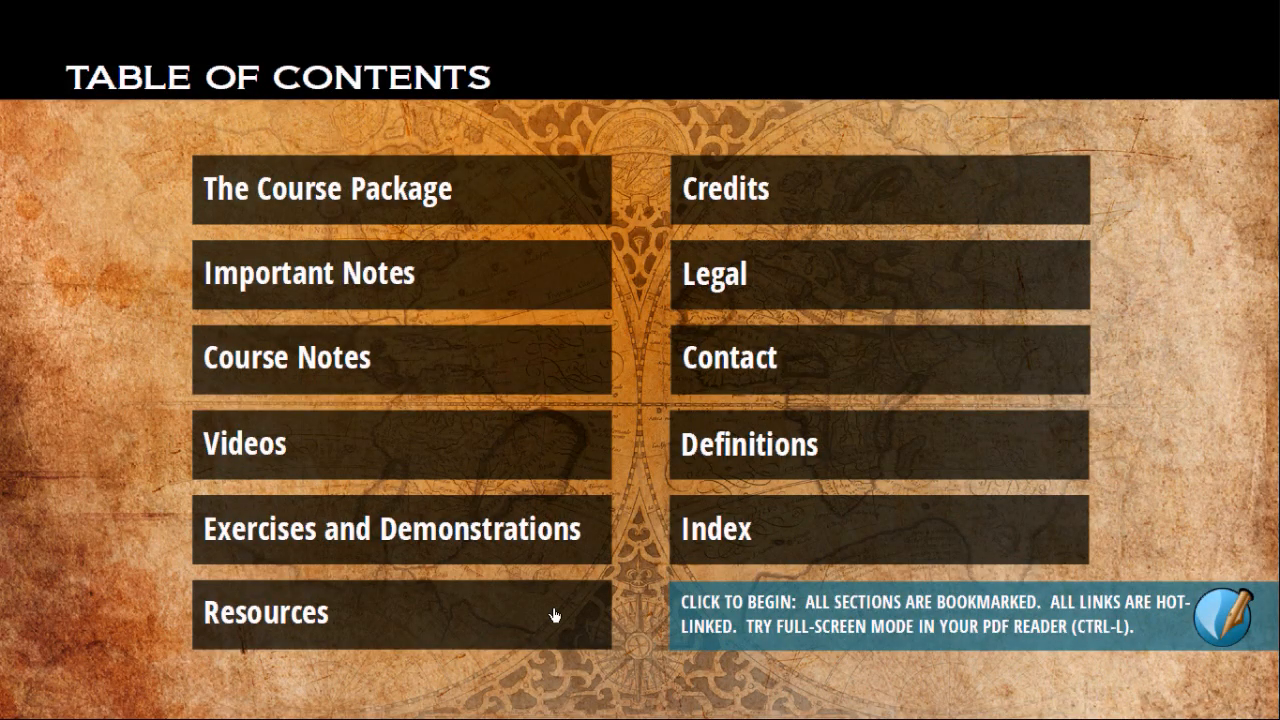
click(264, 612)
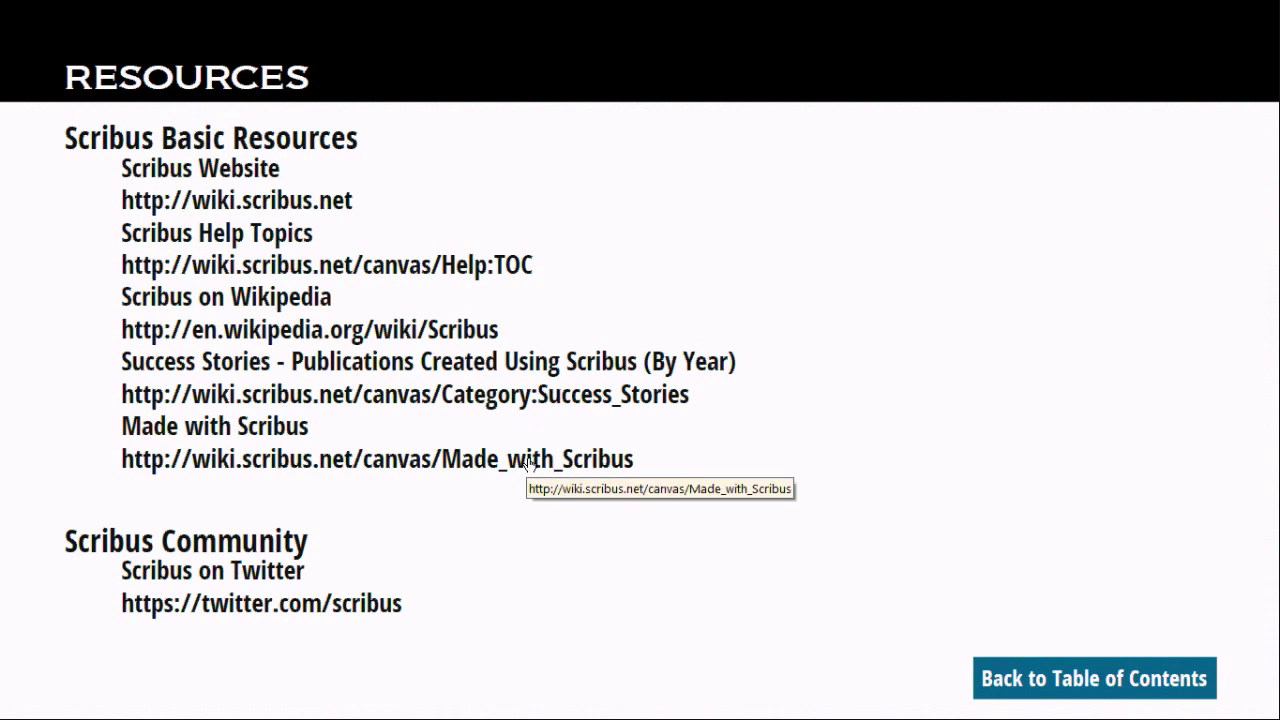
View the Course Notes page and return to the guide's table of contents.
click(1094, 678)
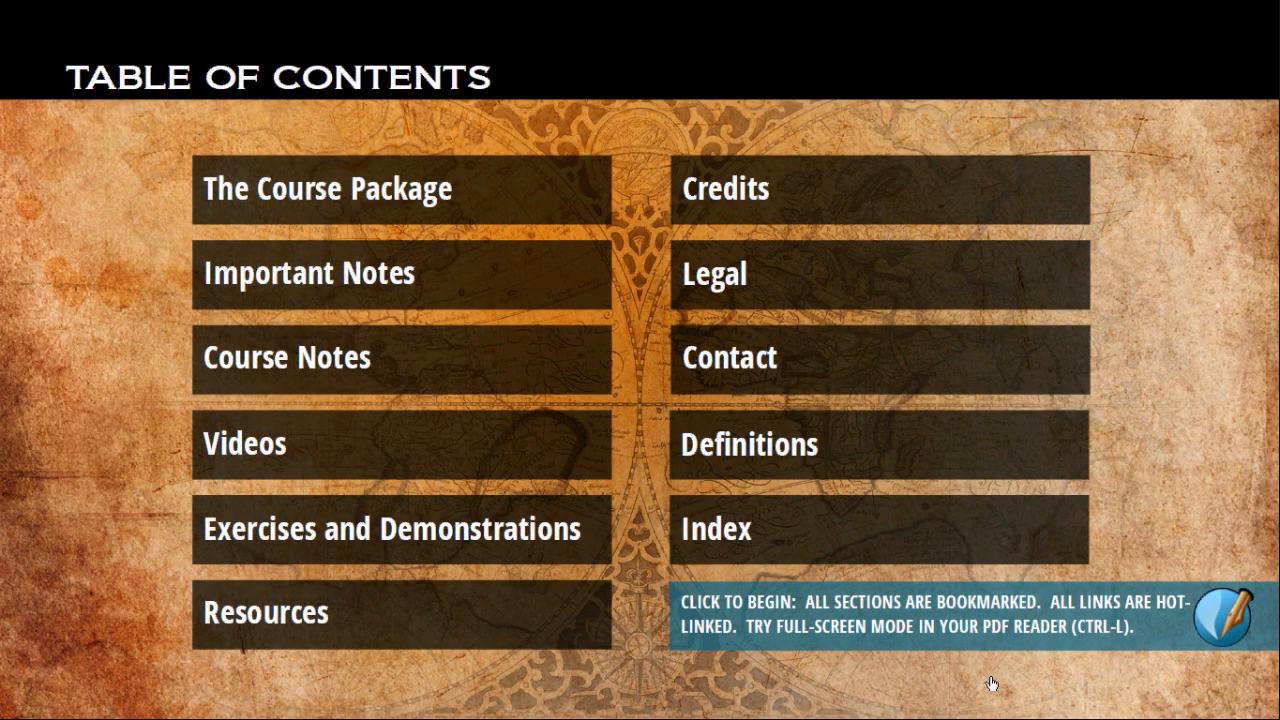
mouse_move(544, 352)
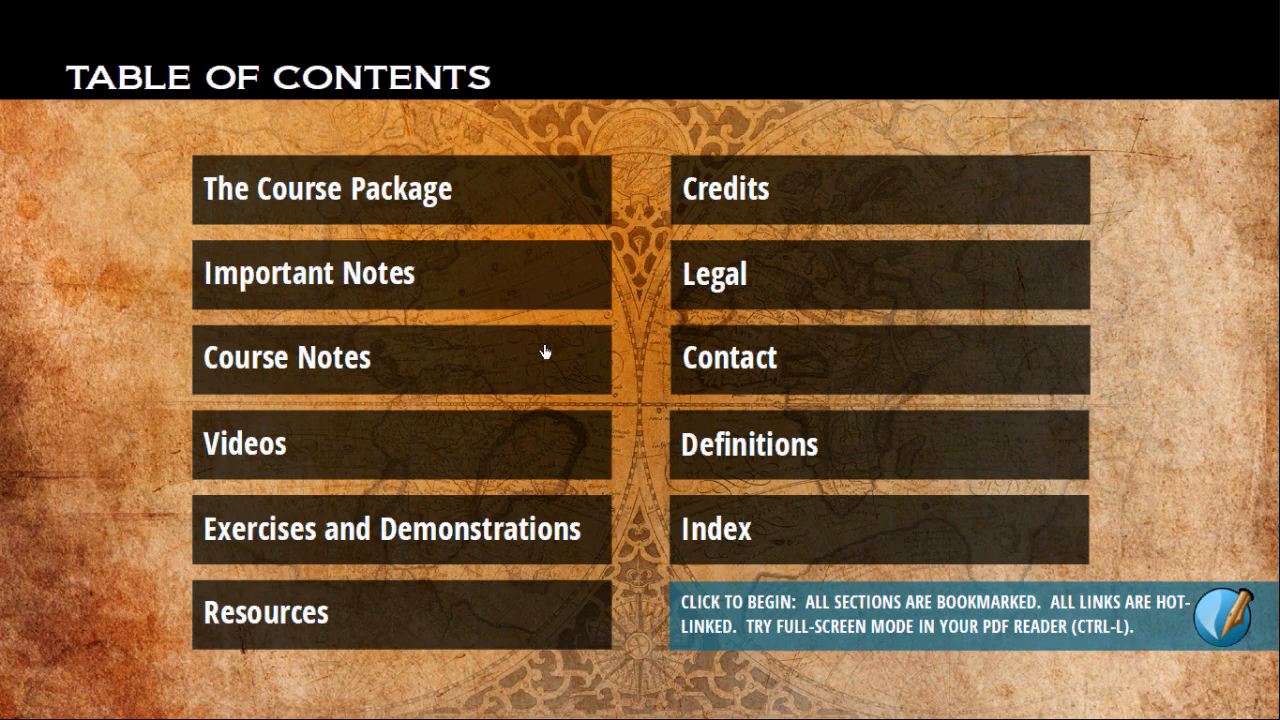
click(286, 356)
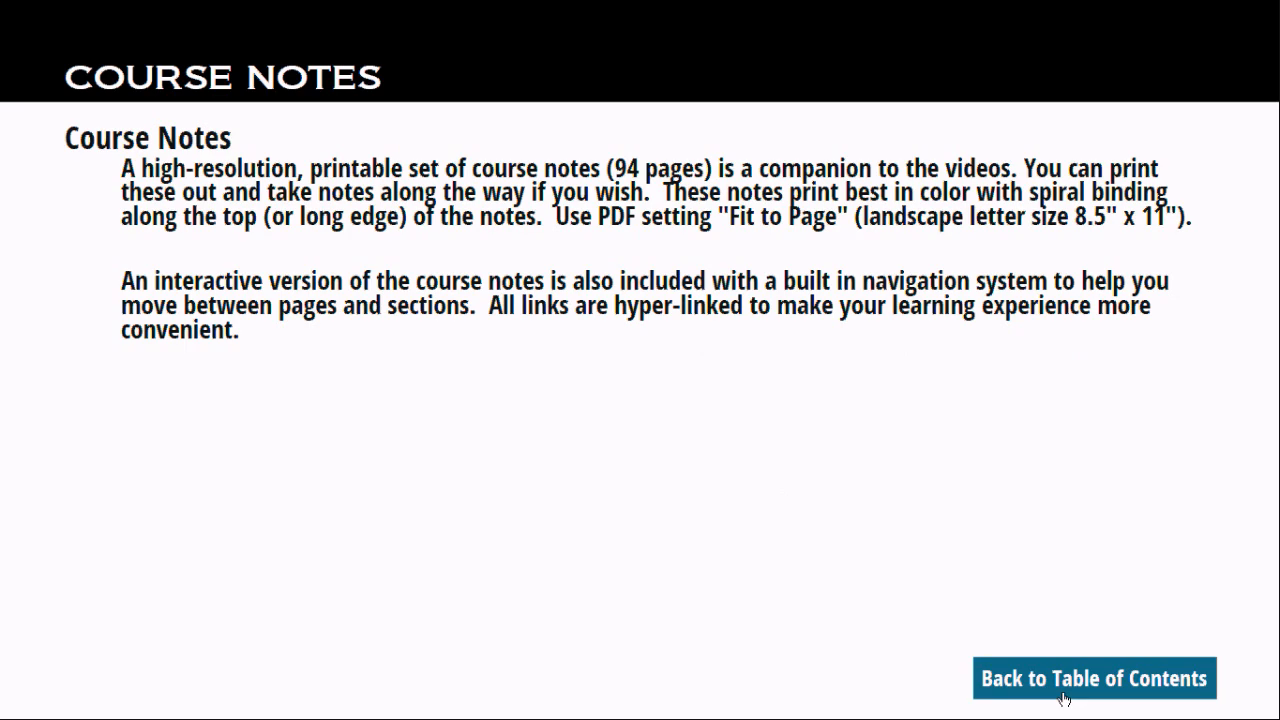
click(1092, 678)
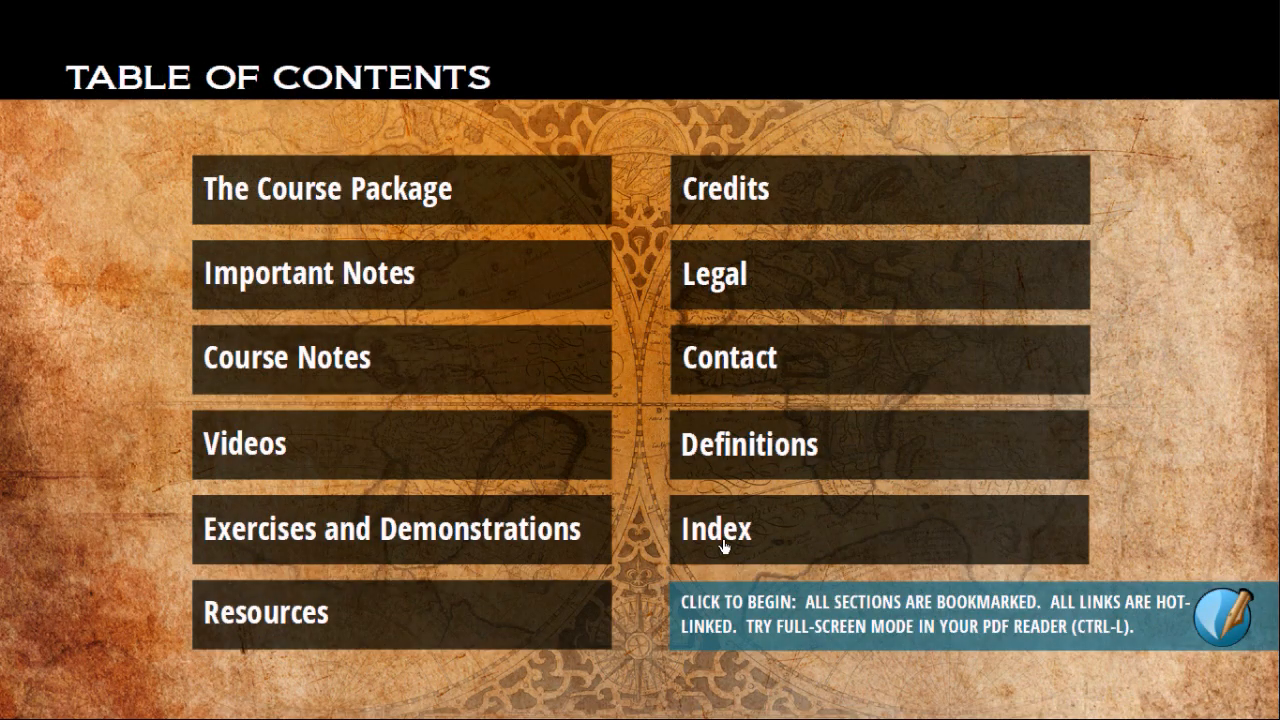
click(244, 444)
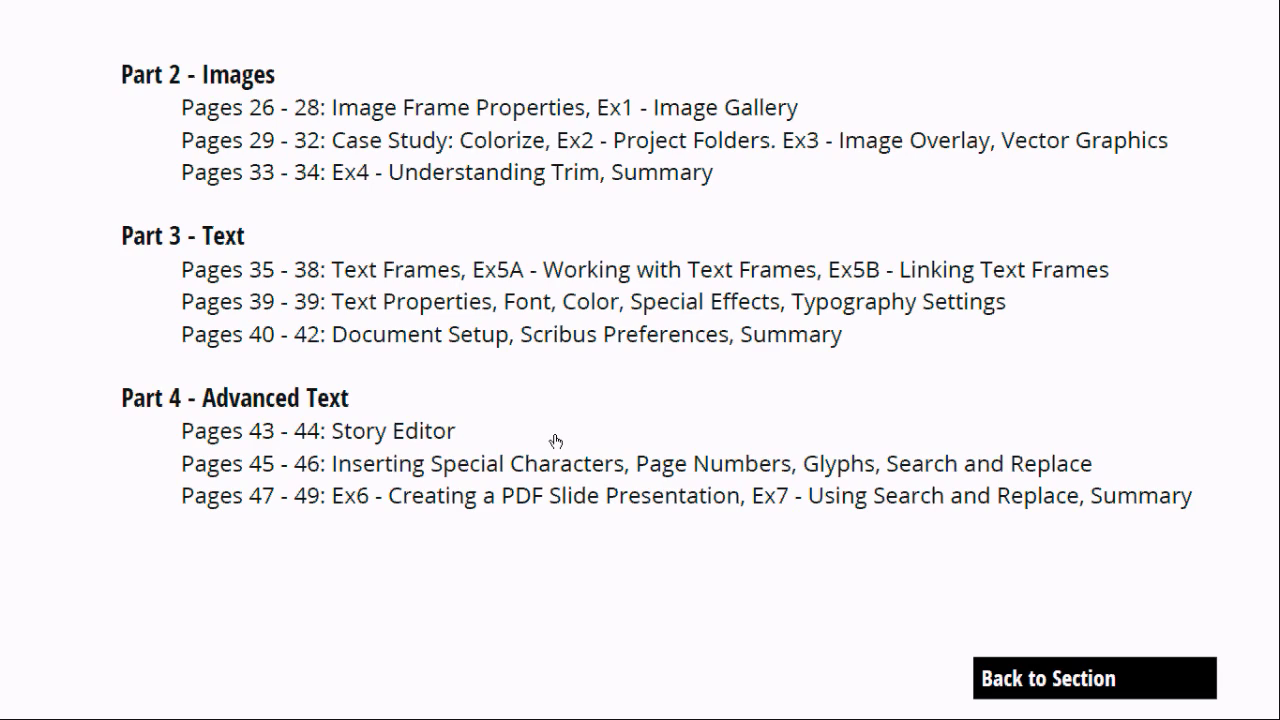
click(1094, 678)
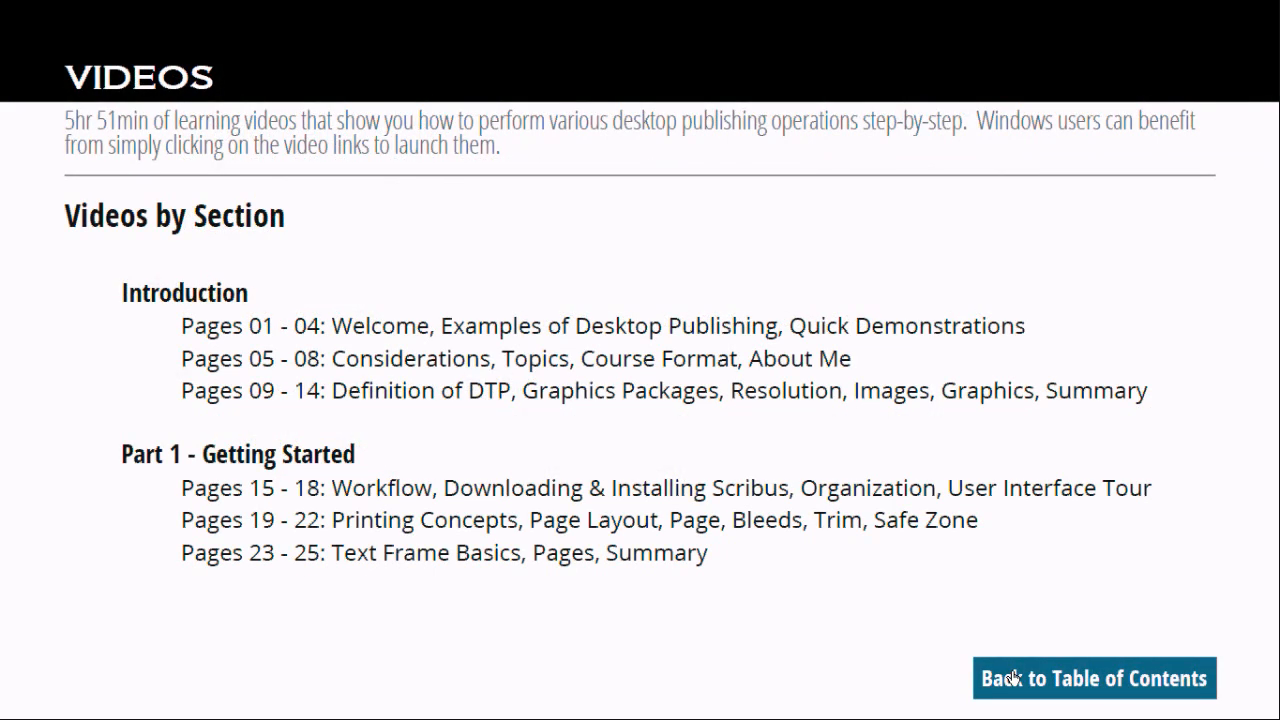
click(1094, 678)
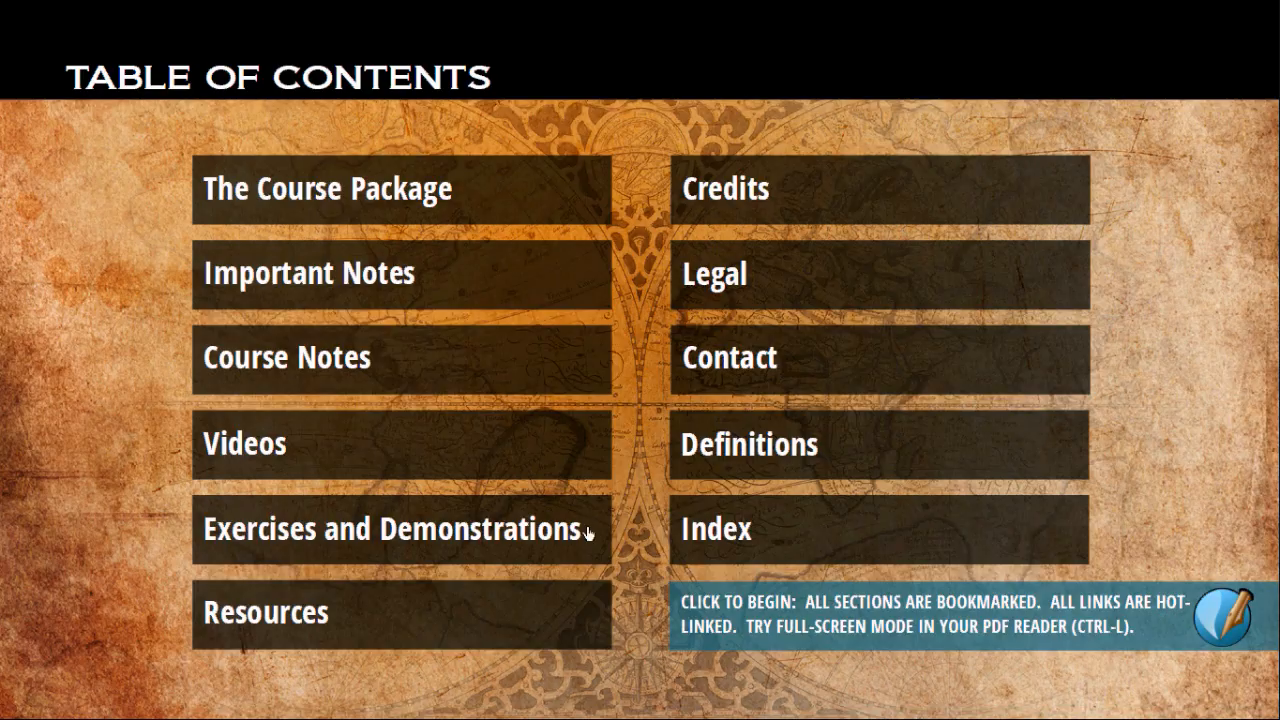
mouse_move(1018, 676)
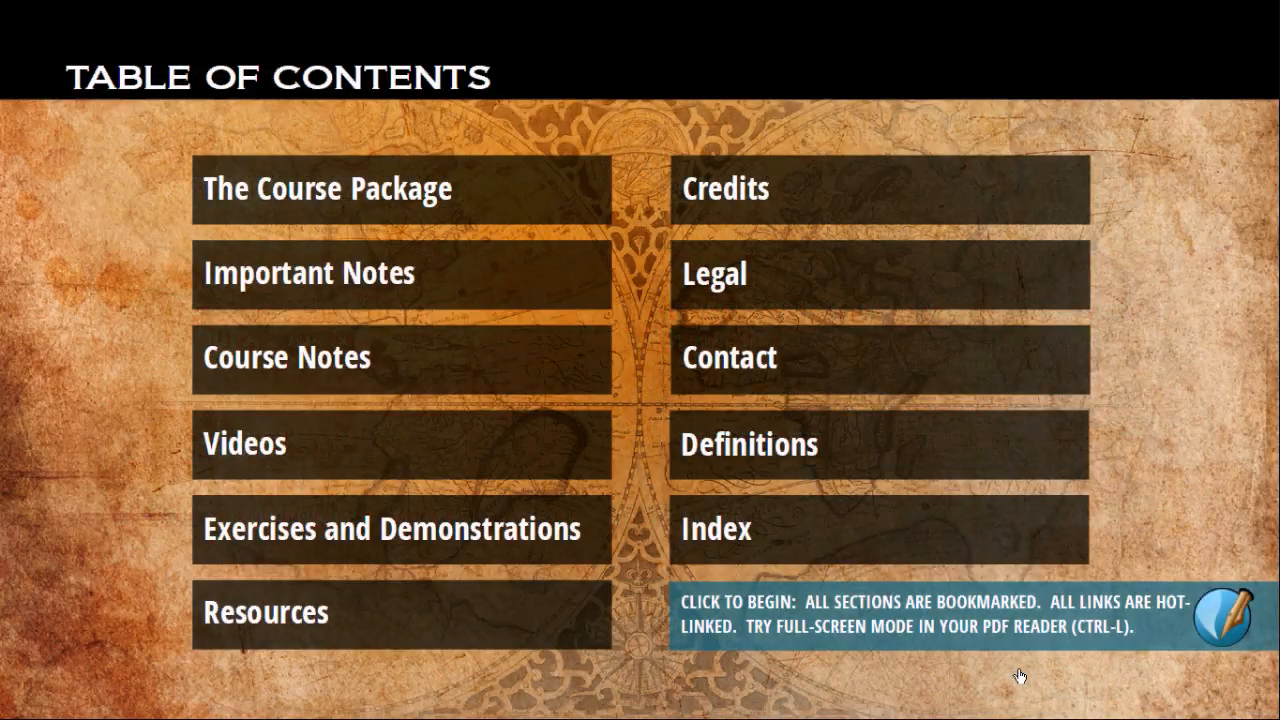
click(728, 356)
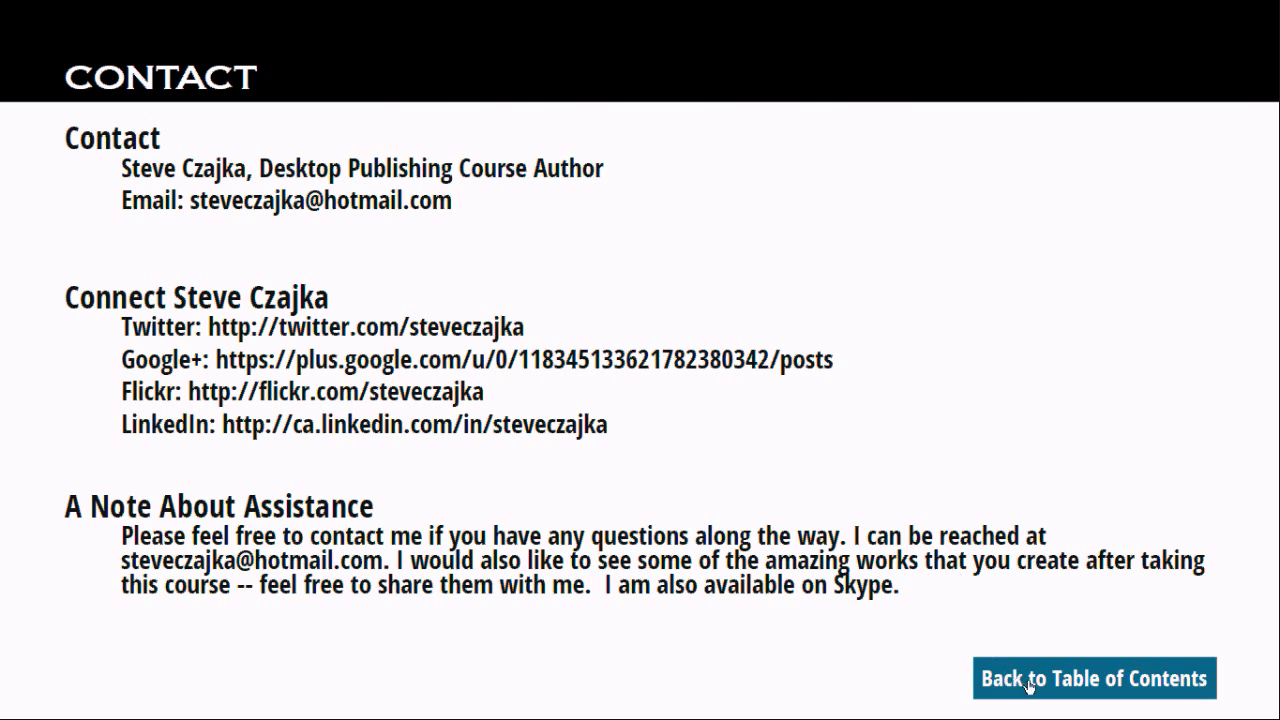
click(1096, 678)
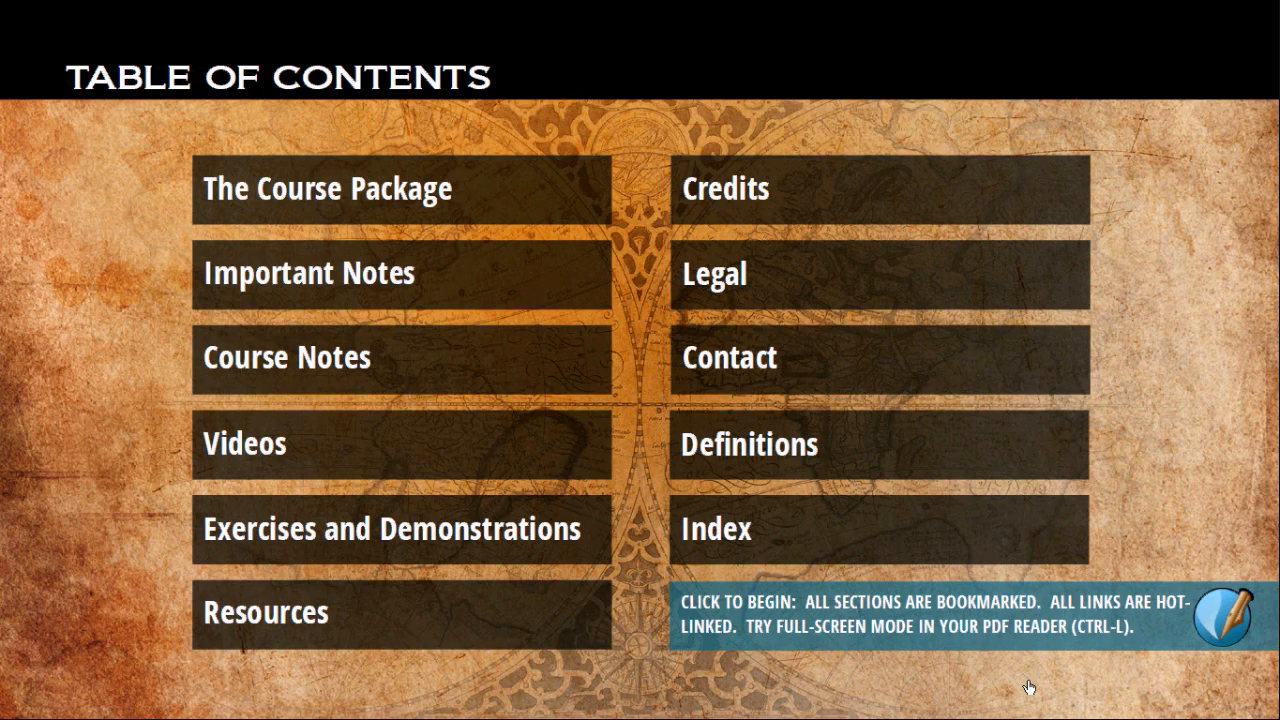